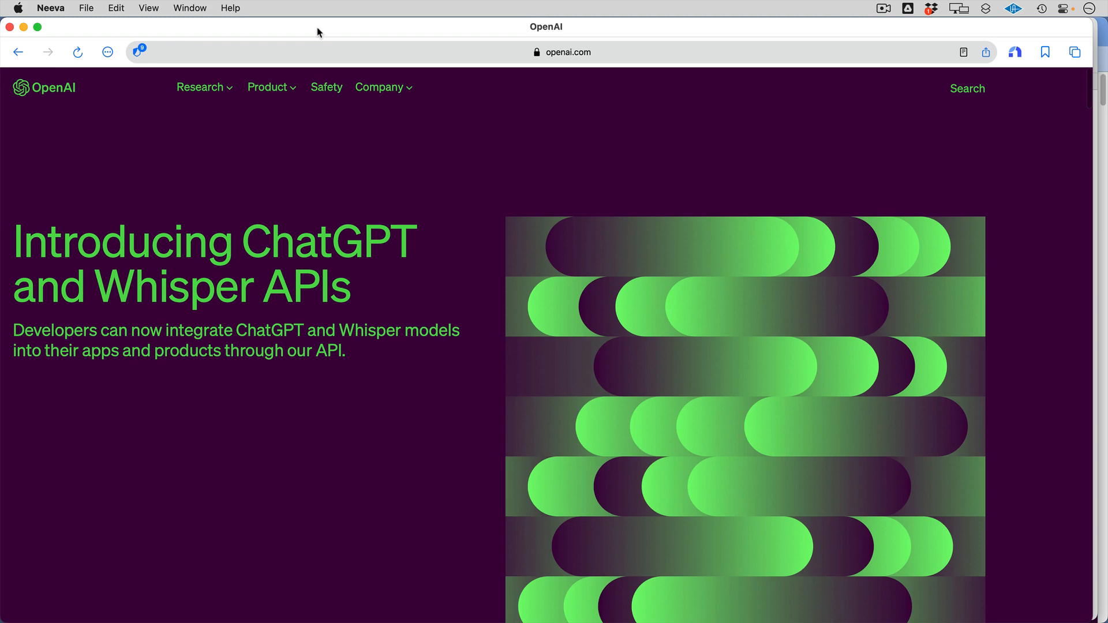
mouse_move(360, 296)
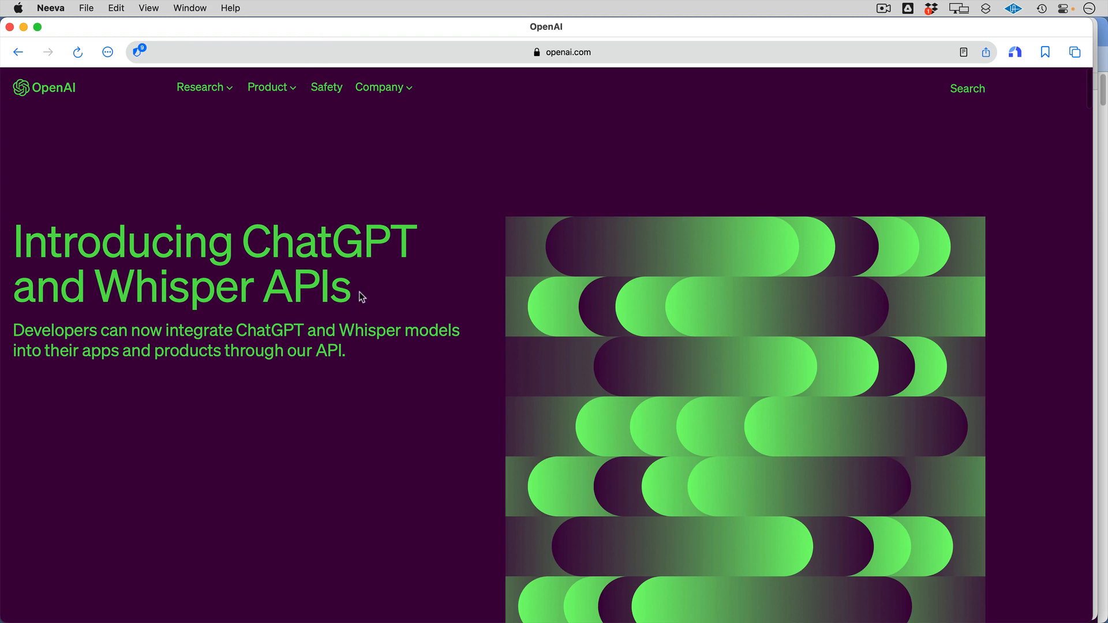
mouse_move(419, 249)
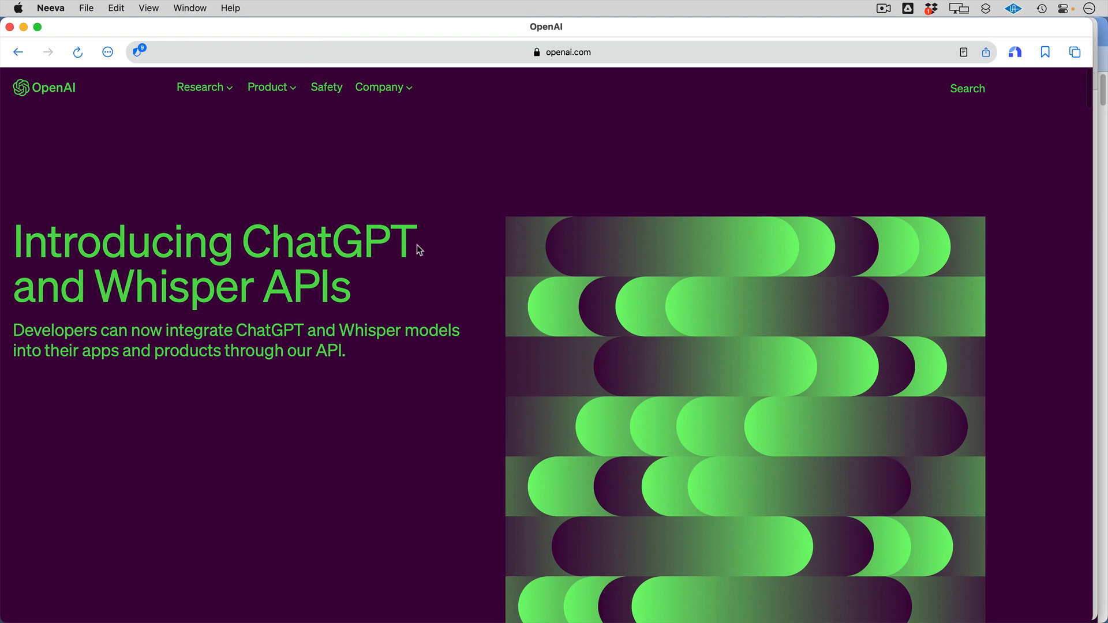
Step: Highlight the word ChatGPT in the announcement headline
double_click(328, 240)
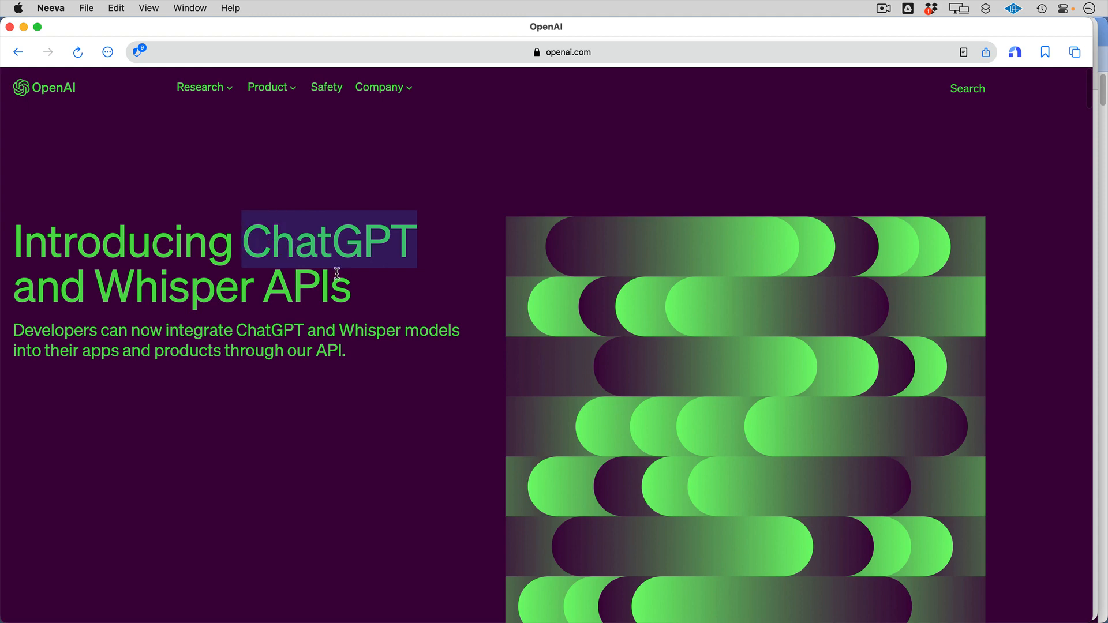
click(328, 240)
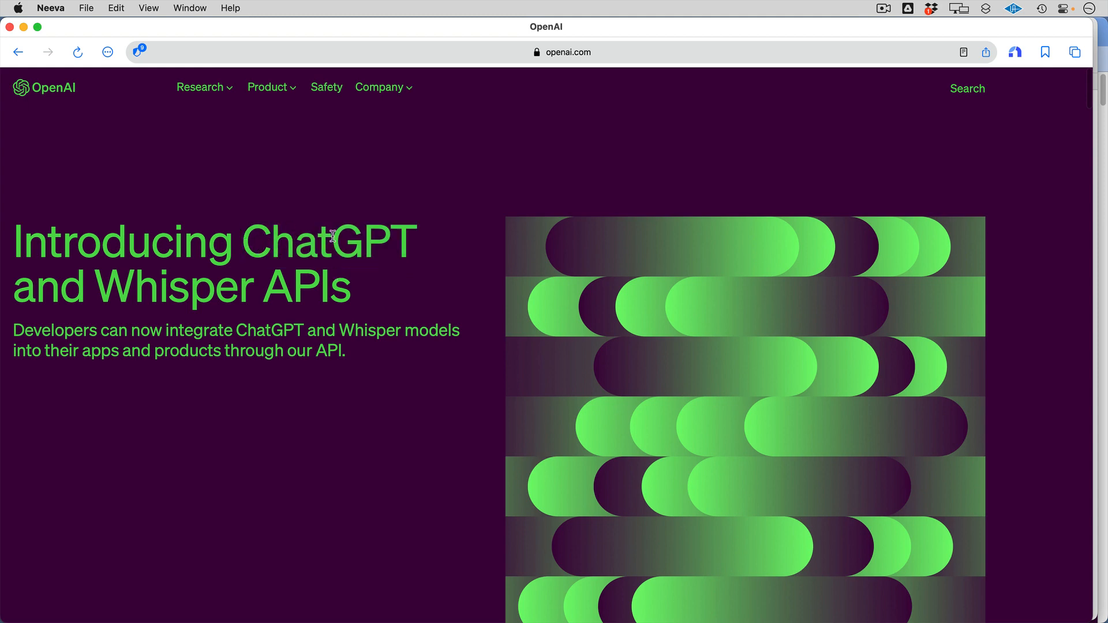
double_click(329, 240)
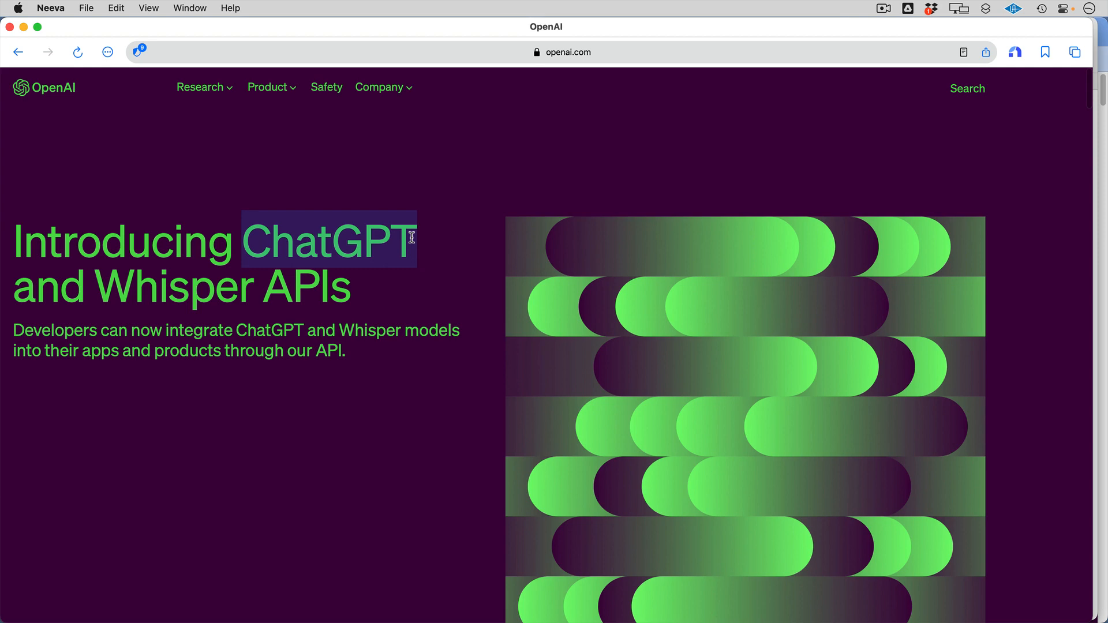
mouse_move(378, 336)
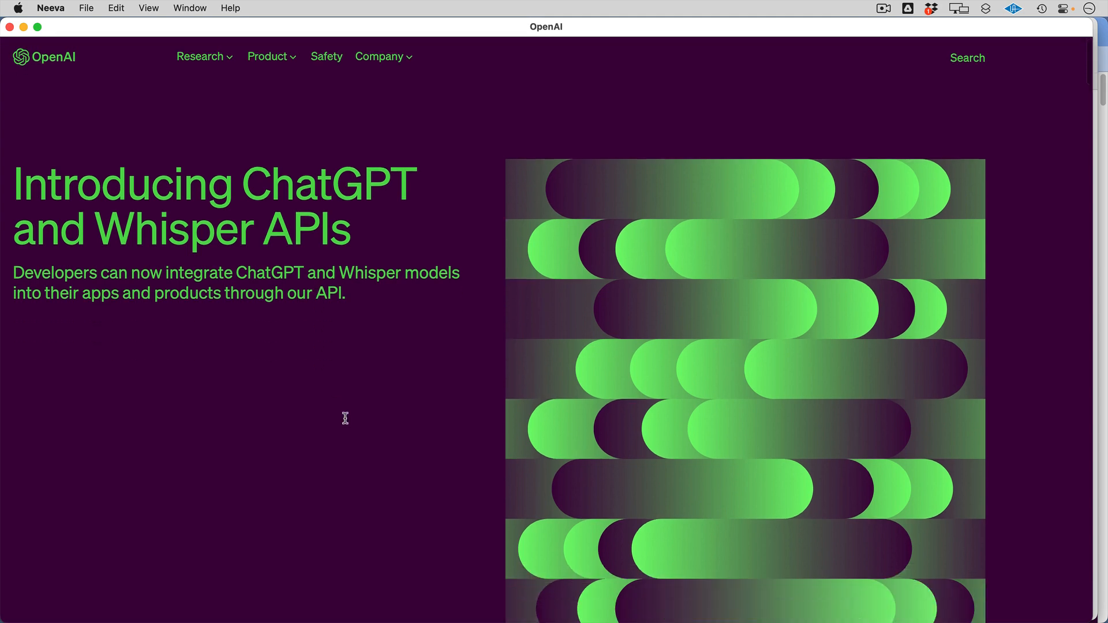
Step: Scroll past the authors list to the opening paragraph on the 90% cost reduction
scroll(down, 3)
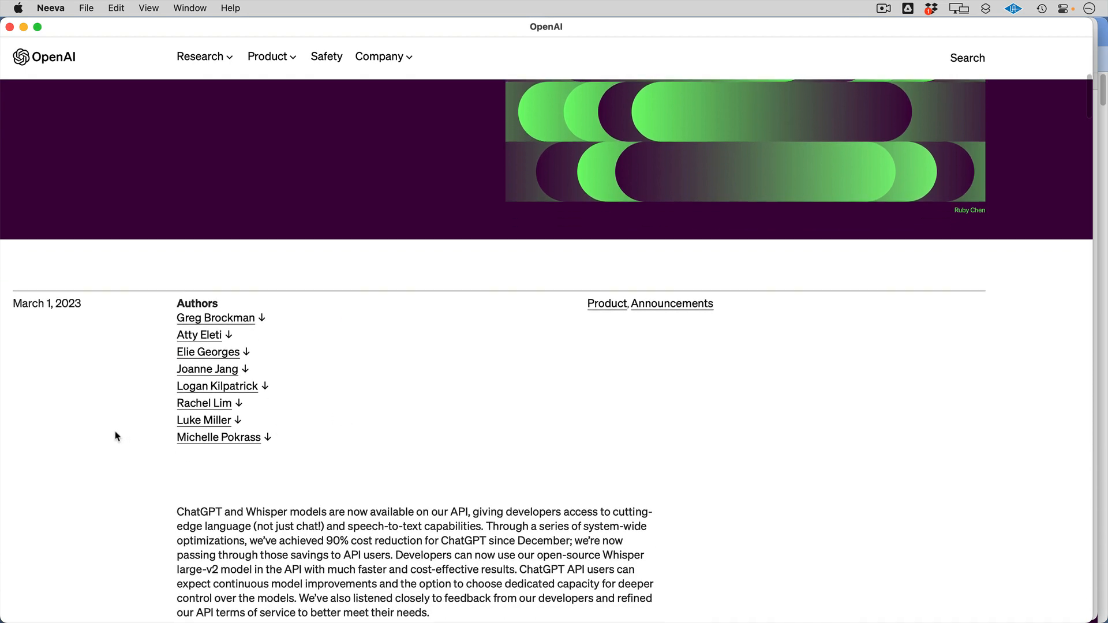
scroll(down, 3)
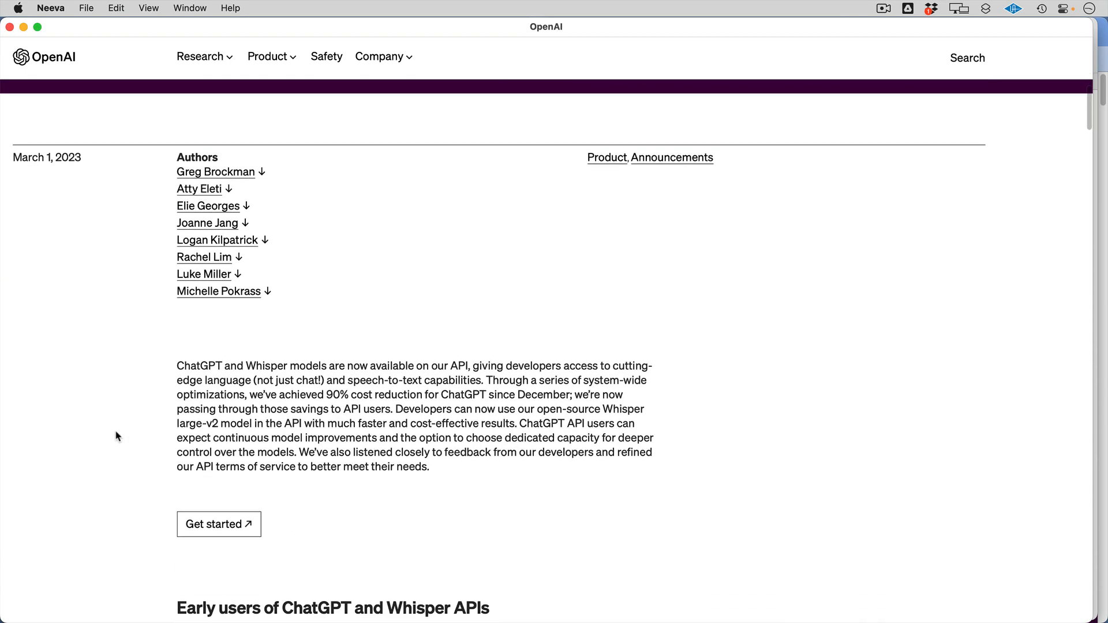
scroll(down, 3)
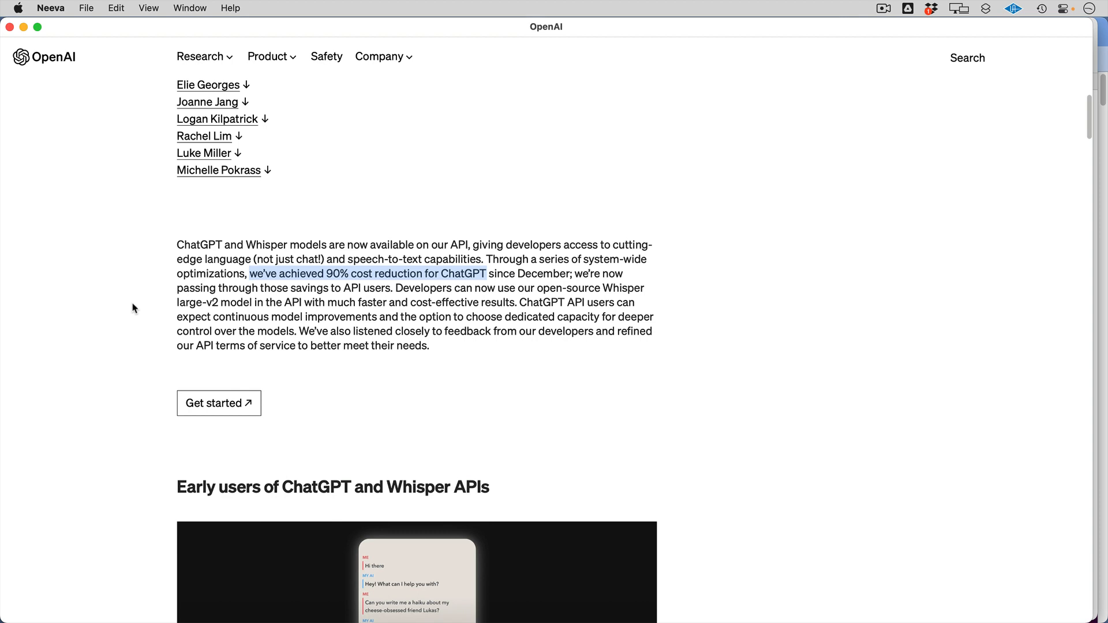
scroll(down, 3)
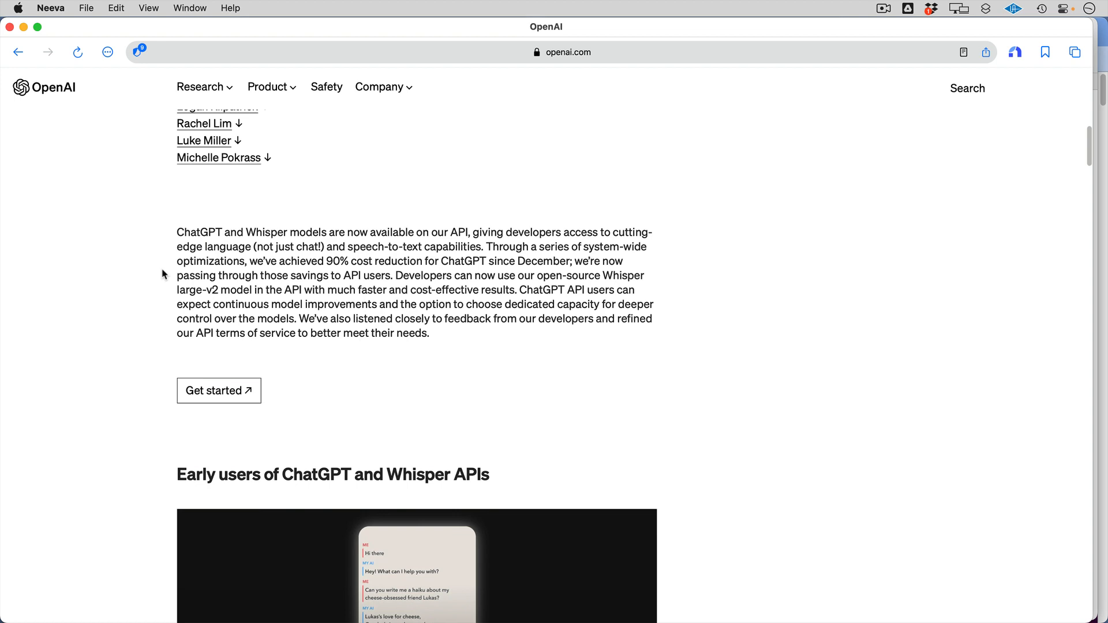
mouse_move(268, 276)
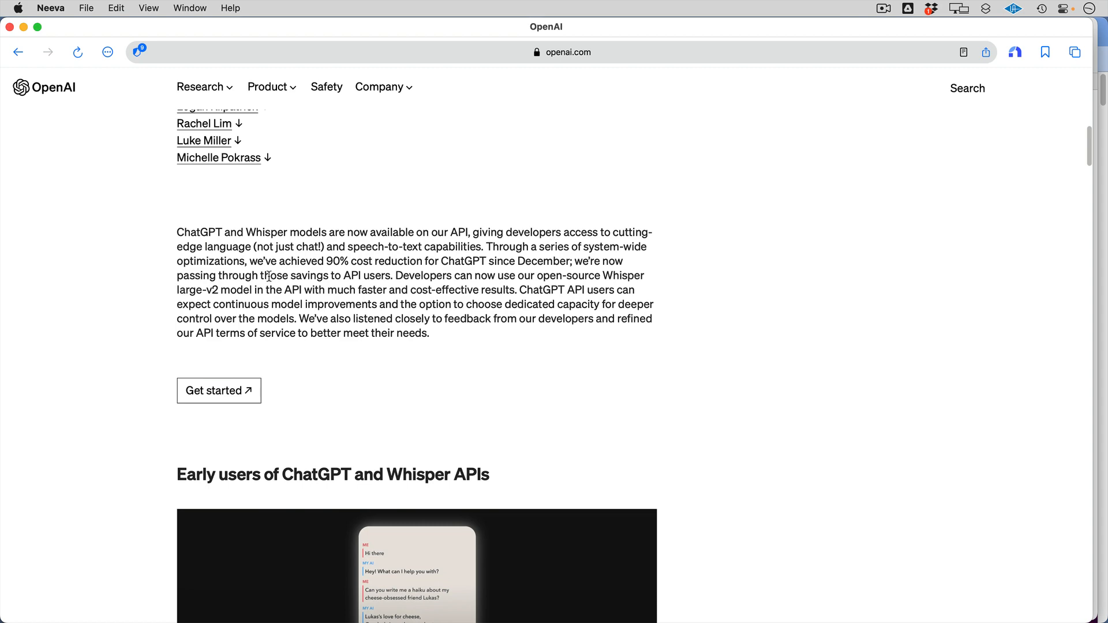
Step: Scroll through the Snap, Quizlet, Instacart, Shop and Speak examples to the ChatGPT API heading
scroll(down, 3)
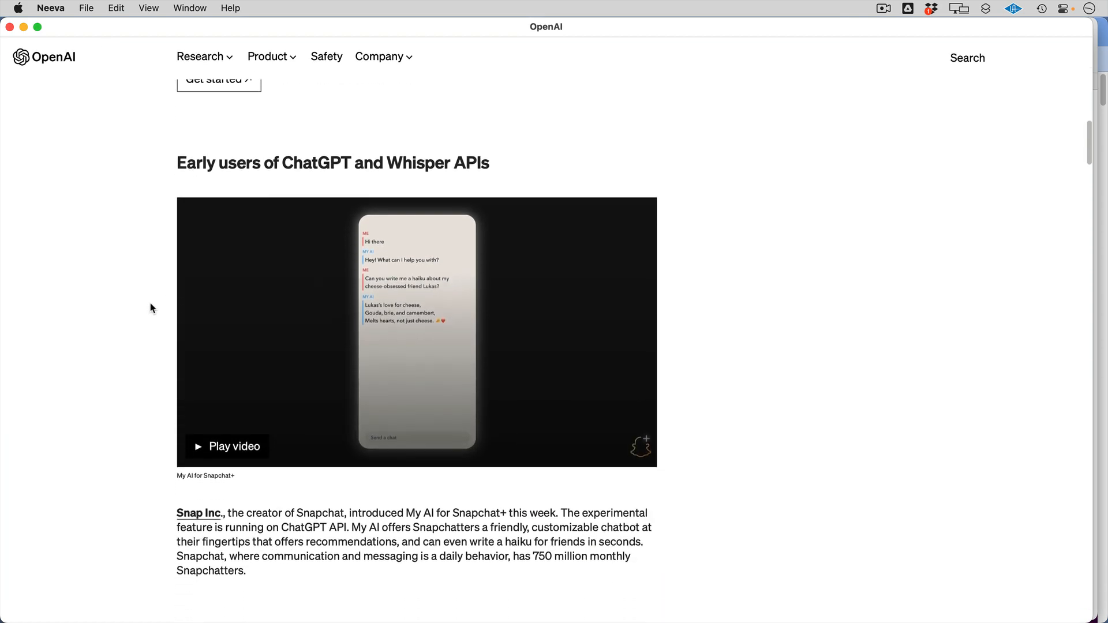
scroll(down, 3)
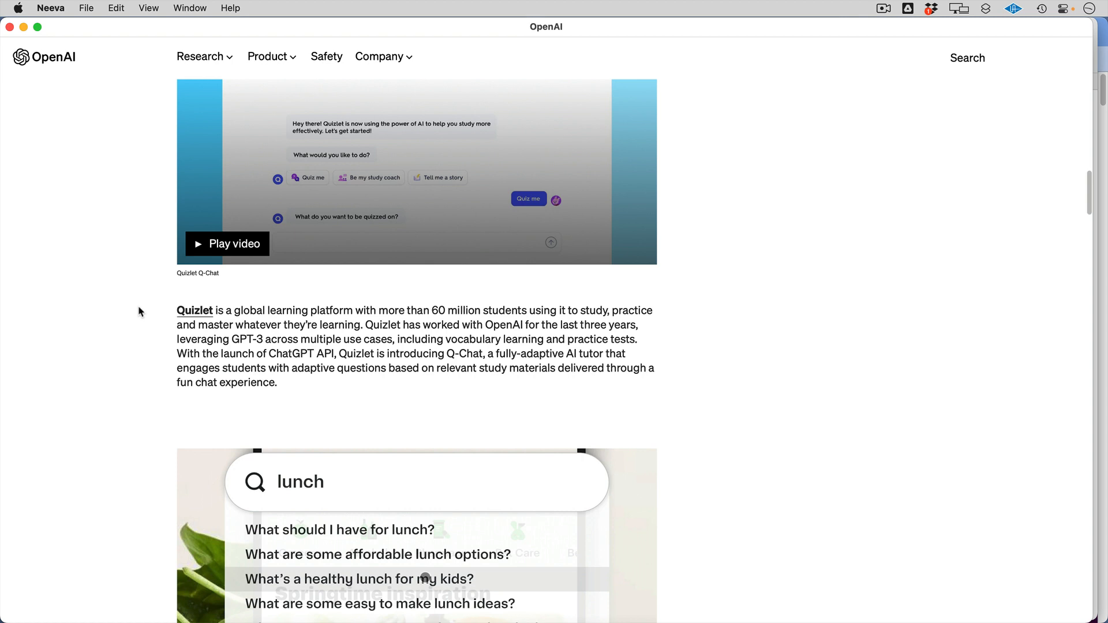
scroll(down, 3)
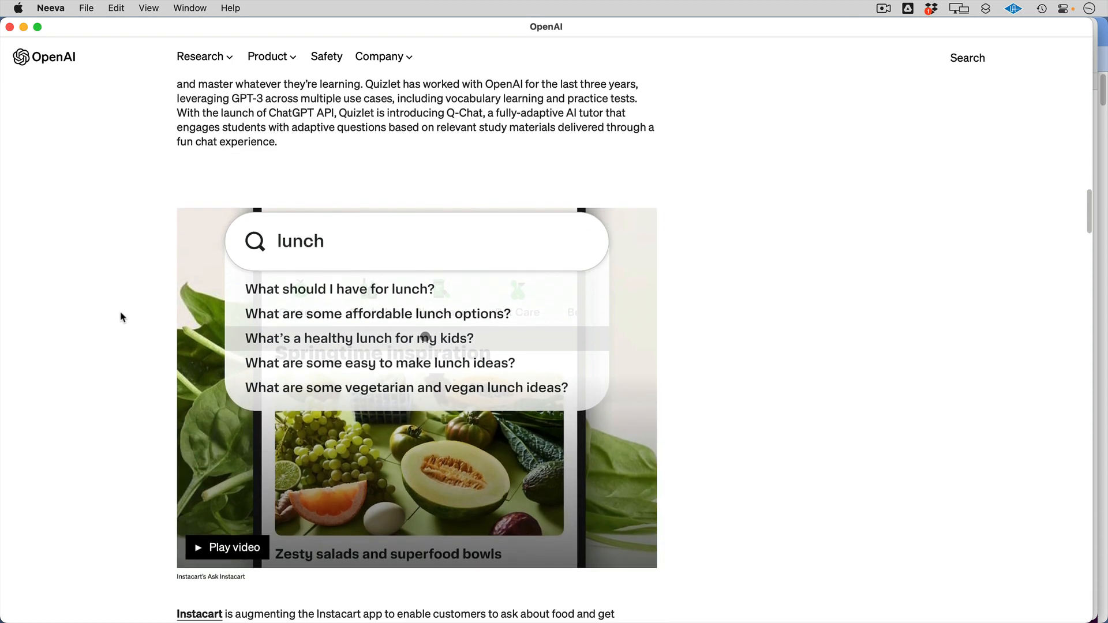
scroll(down, 3)
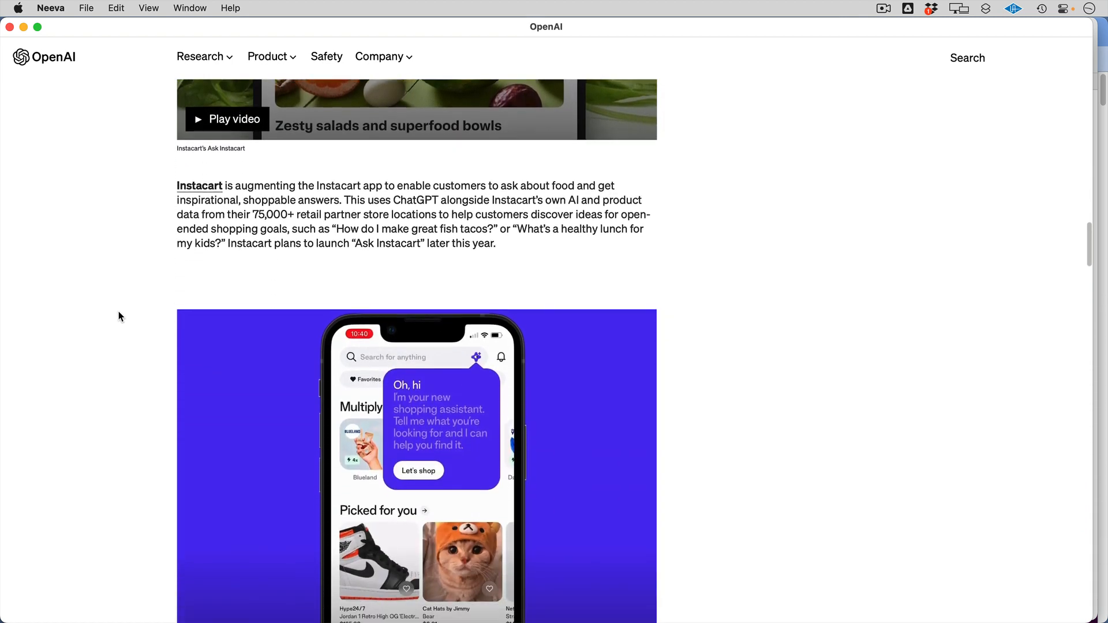
scroll(down, 3)
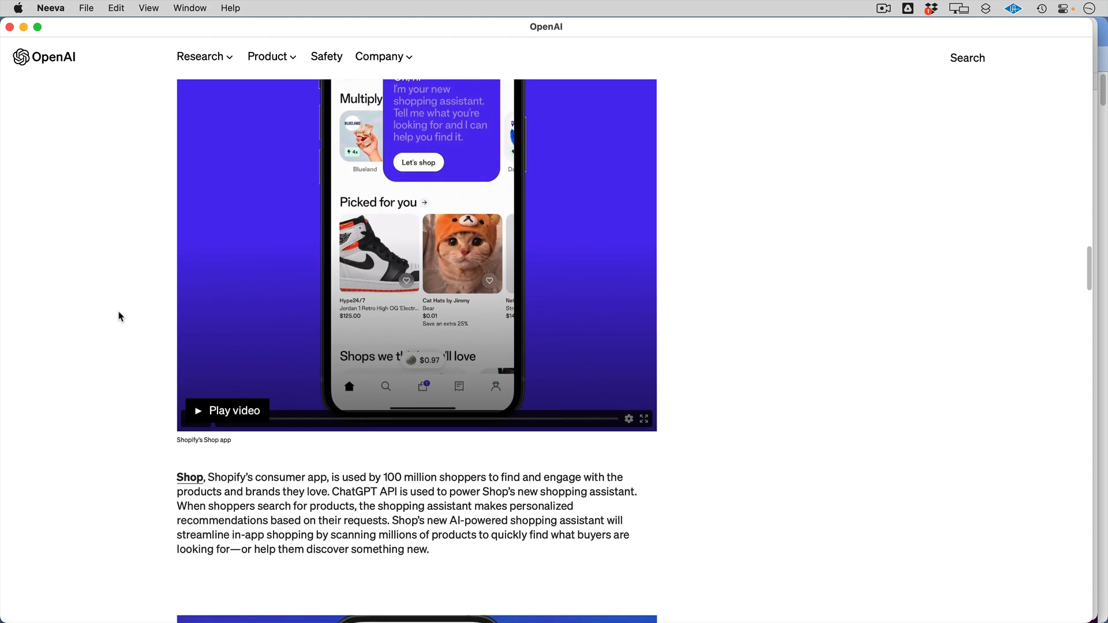
scroll(down, 3)
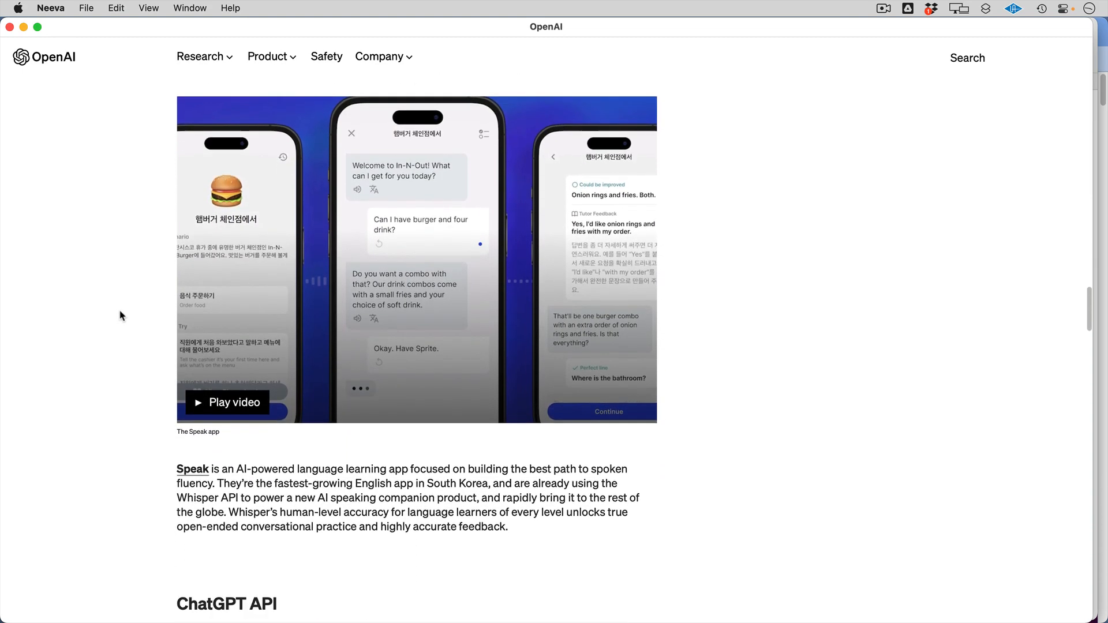
scroll(down, 3)
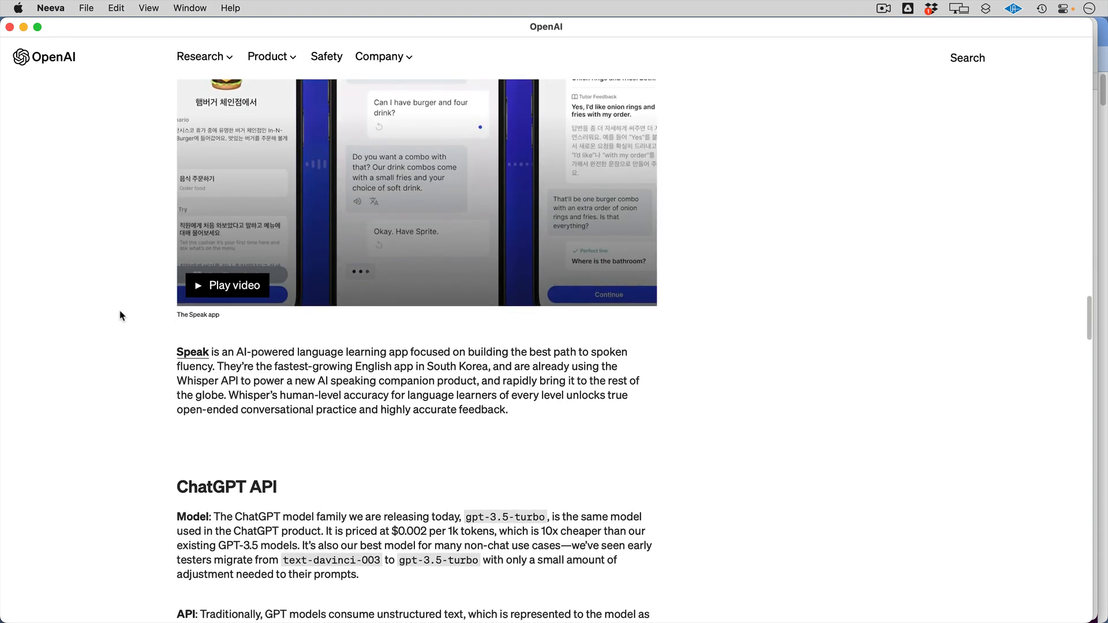
scroll(down, 3)
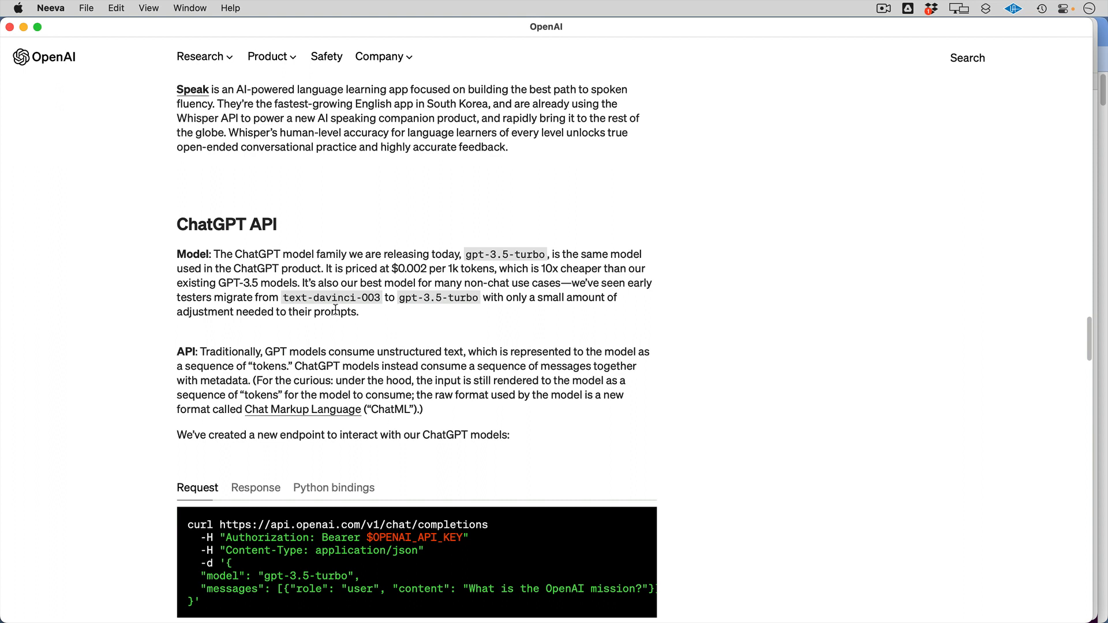
mouse_move(292, 344)
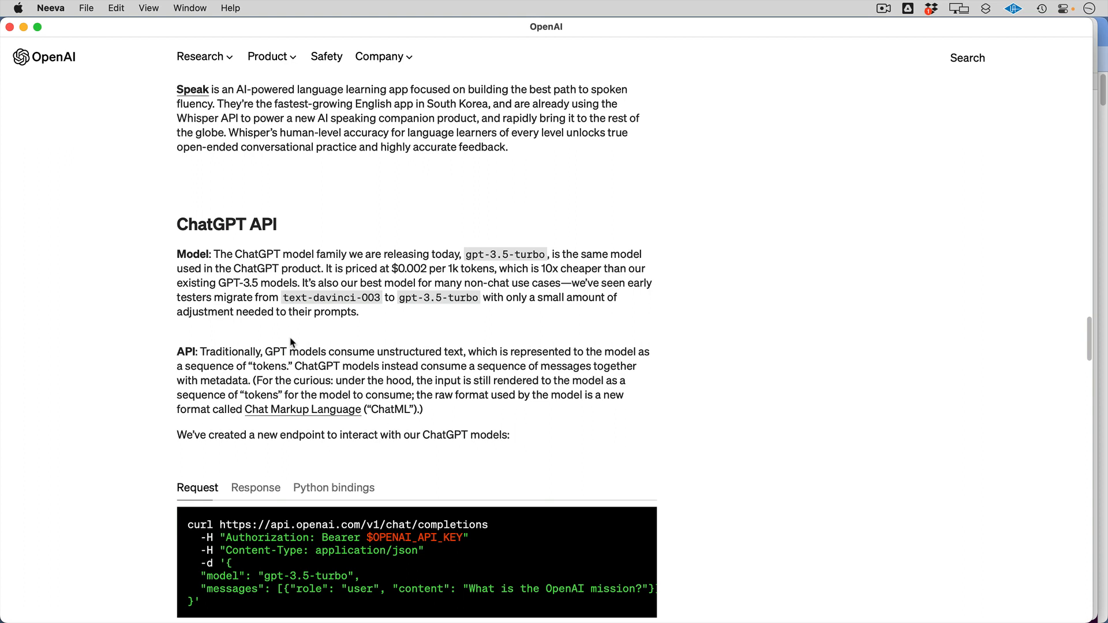
Step: Highlight the model name text-davinci-003 in the migration sentence
double_click(330, 297)
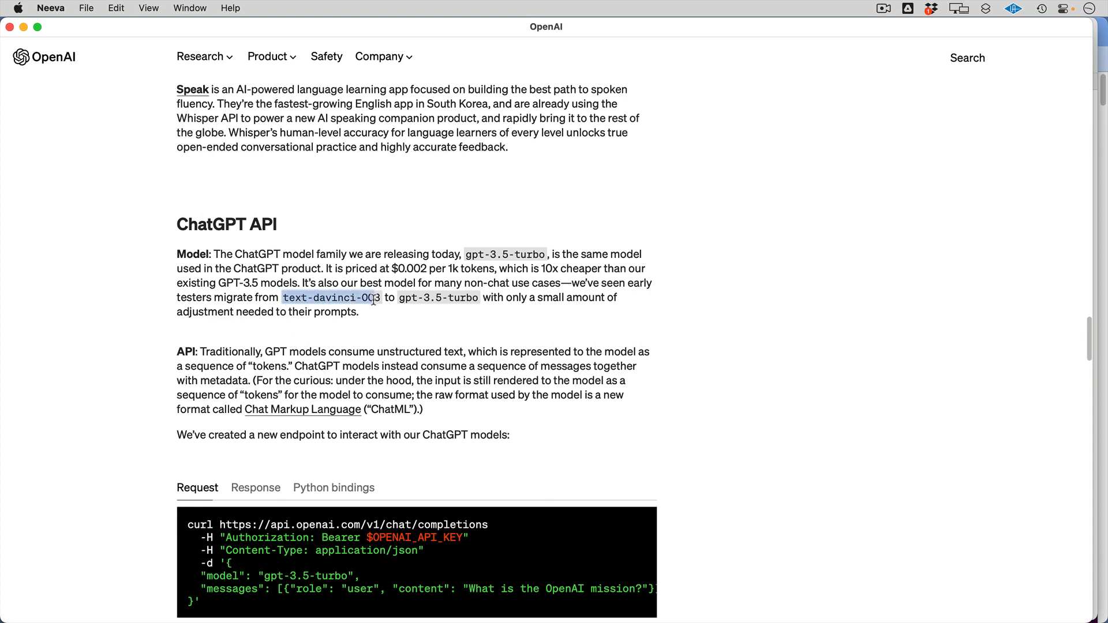
mouse_move(397, 324)
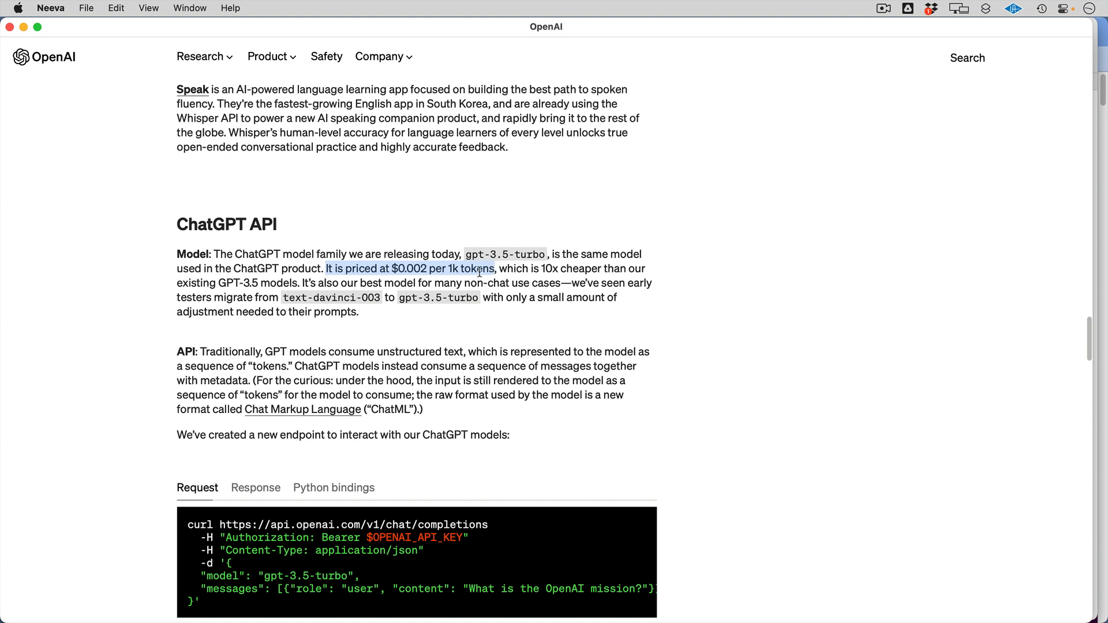
mouse_move(394, 340)
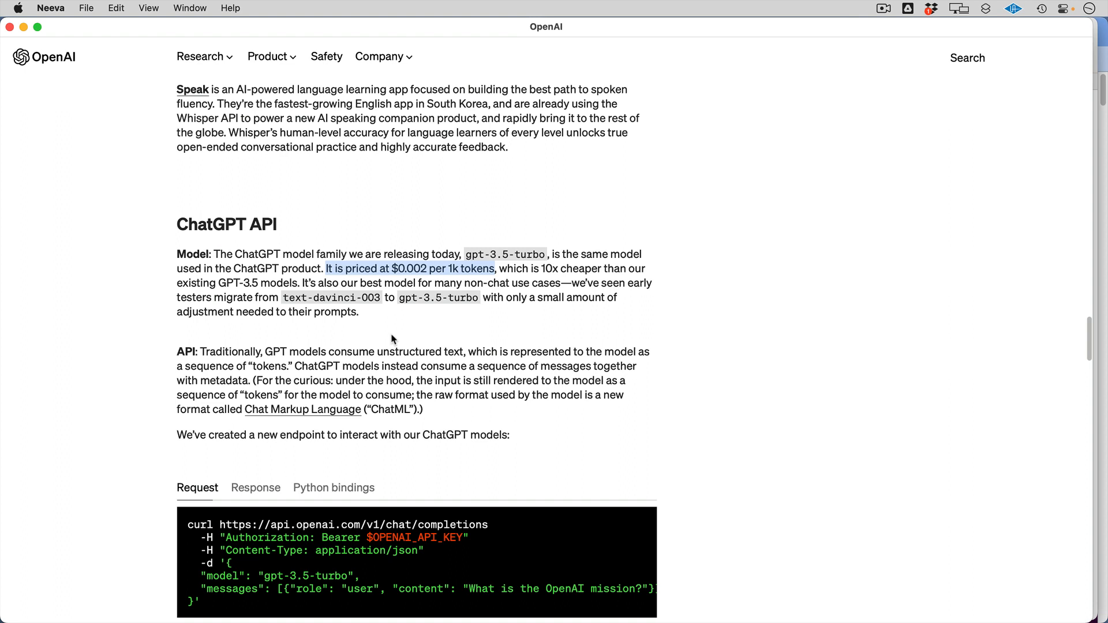
Step: Scroll past the curl request example to the ChatGPT upgrades and Dedicated instances sections
scroll(down, 3)
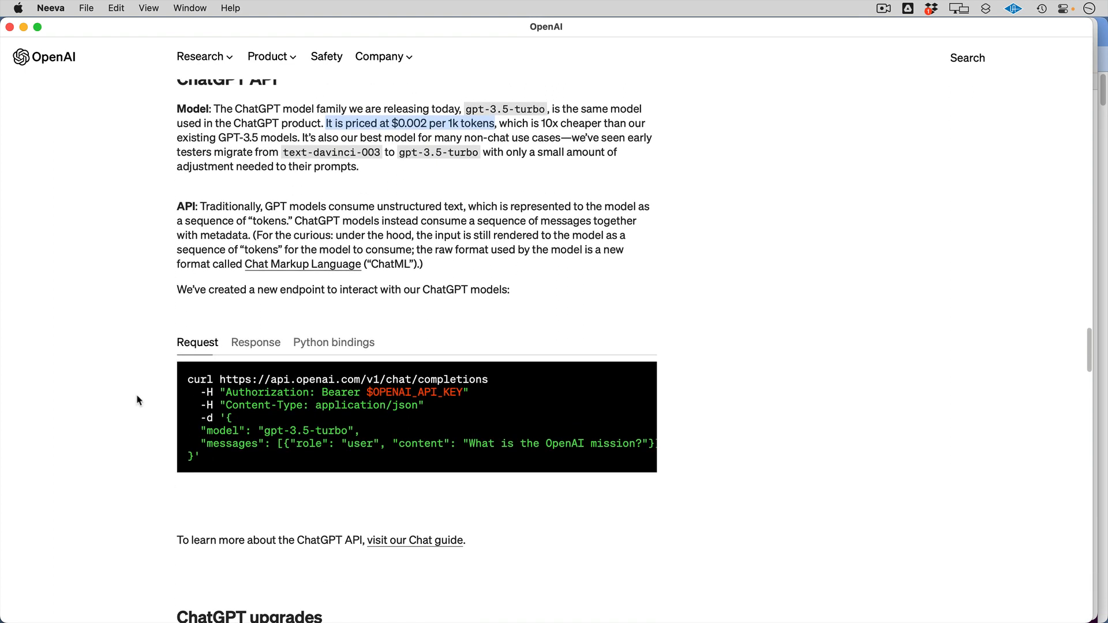
mouse_move(484, 378)
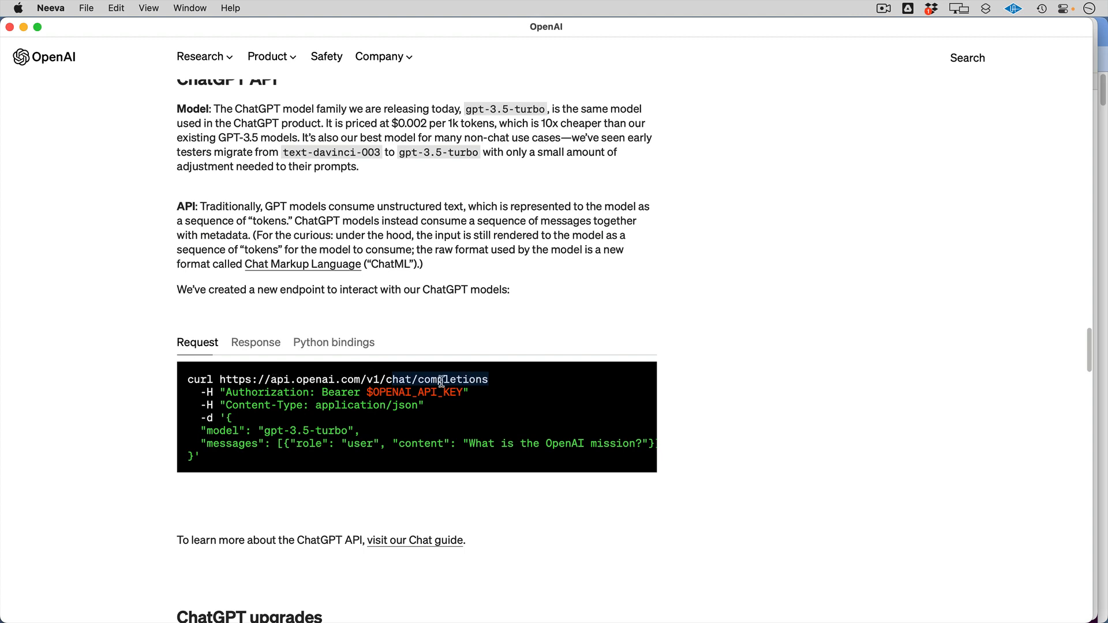
scroll(down, 3)
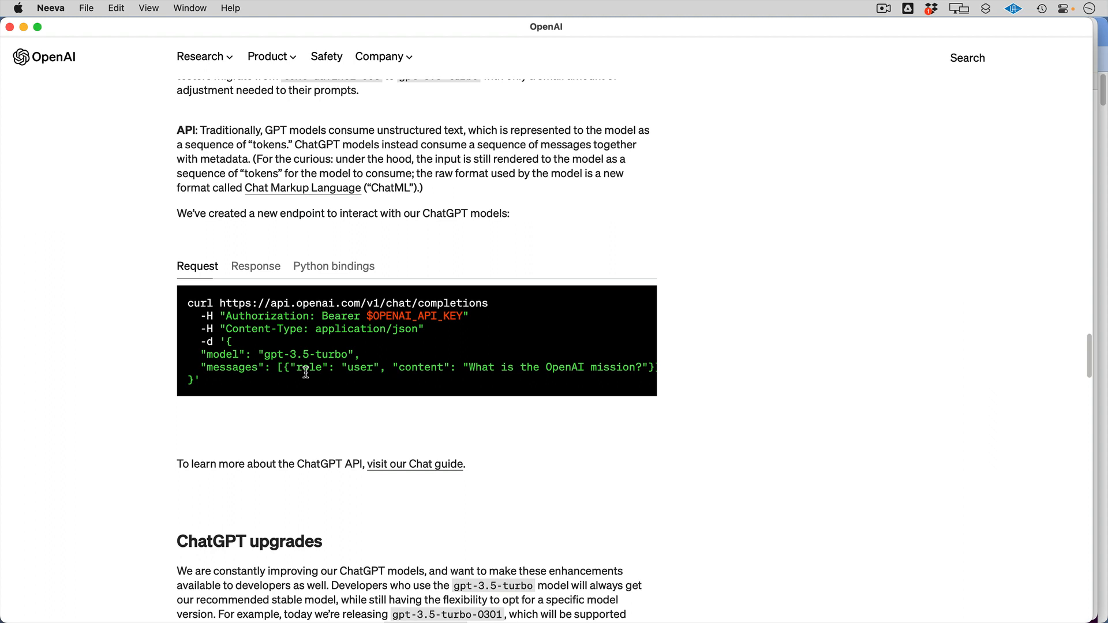
mouse_move(308, 377)
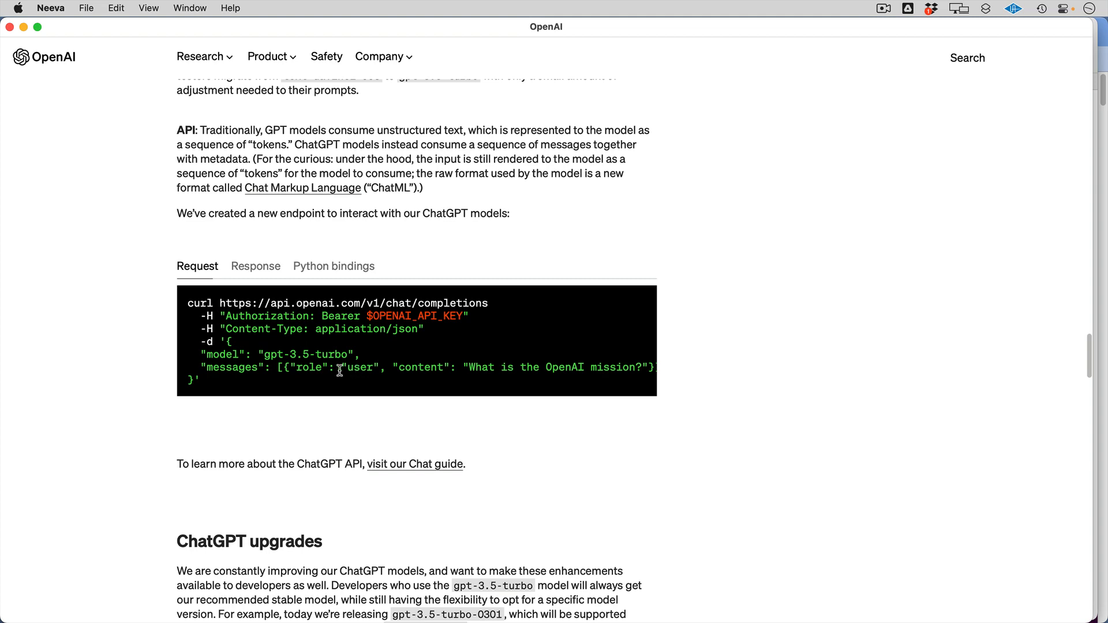
mouse_move(79, 407)
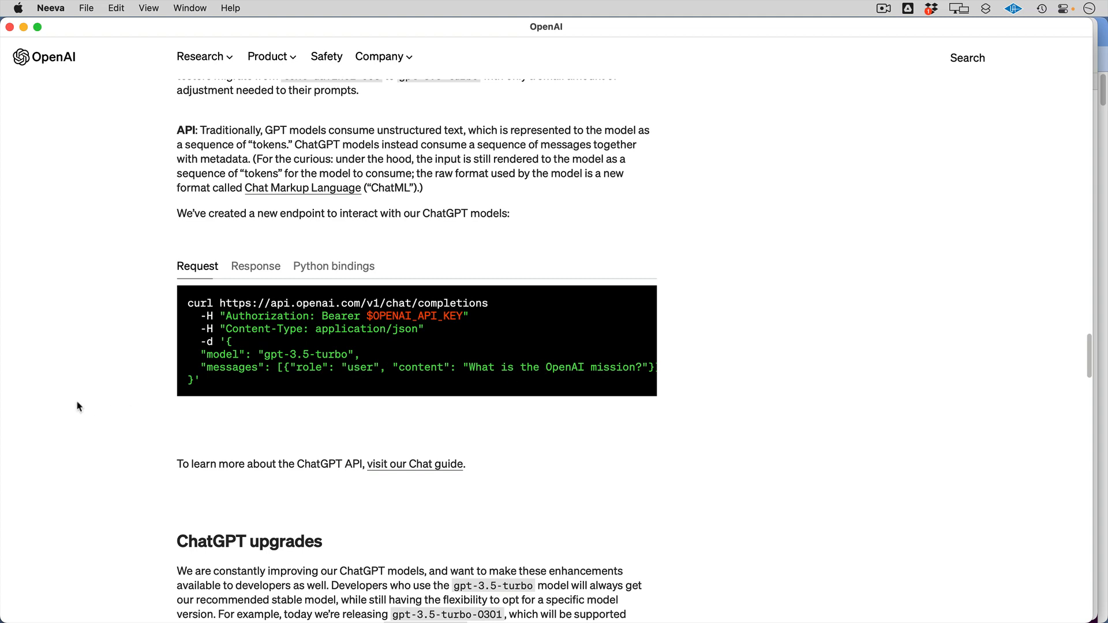
scroll(down, 3)
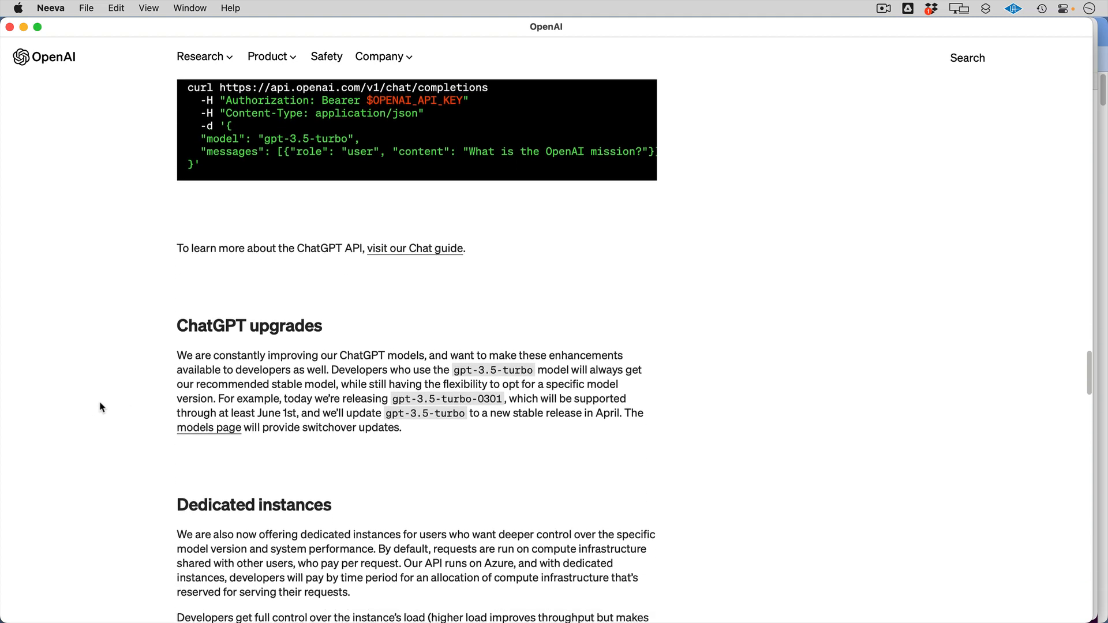
scroll(down, 3)
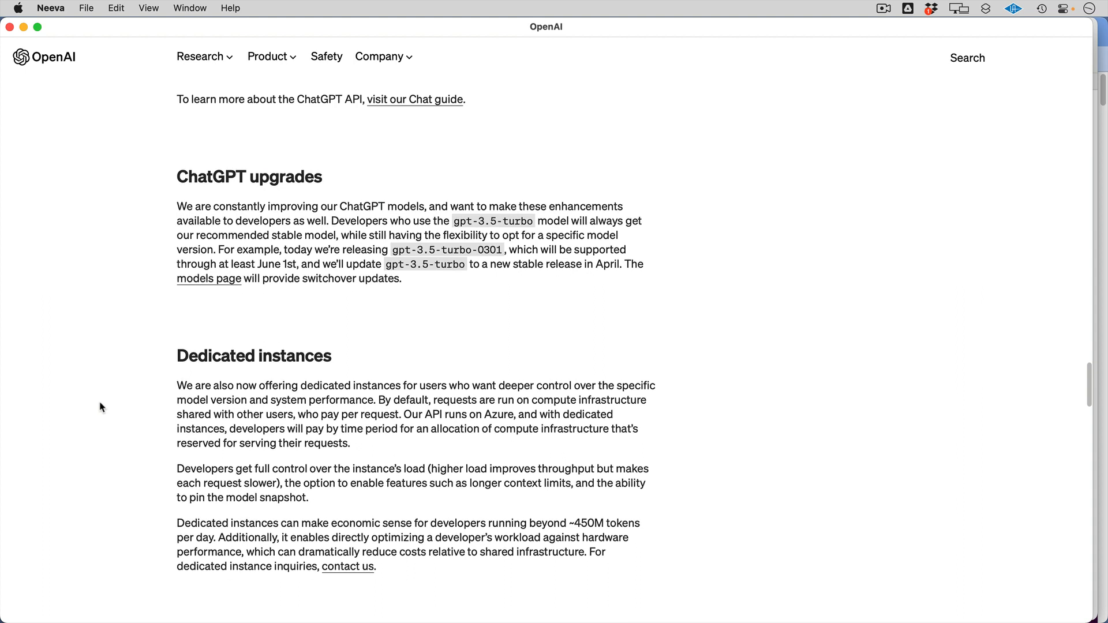
mouse_move(299, 377)
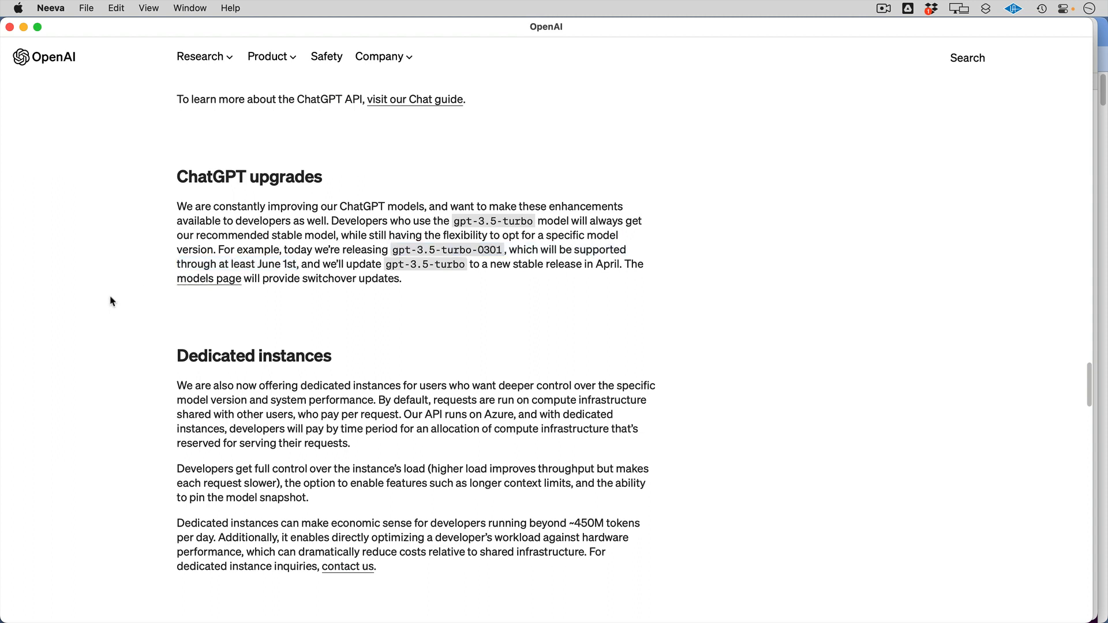
mouse_move(396, 267)
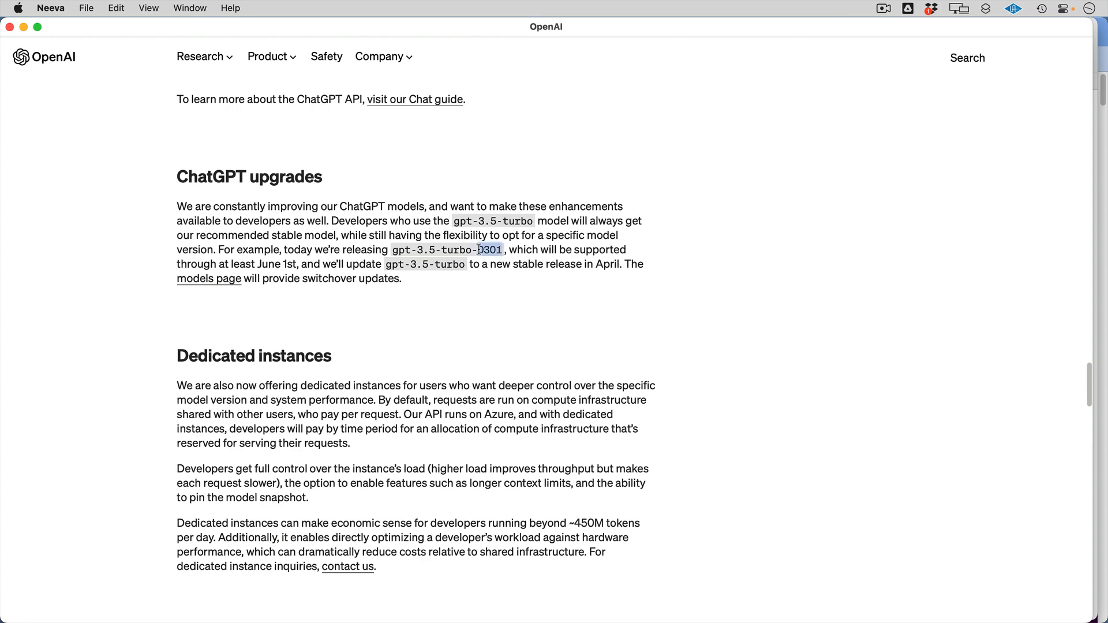
scroll(down, 3)
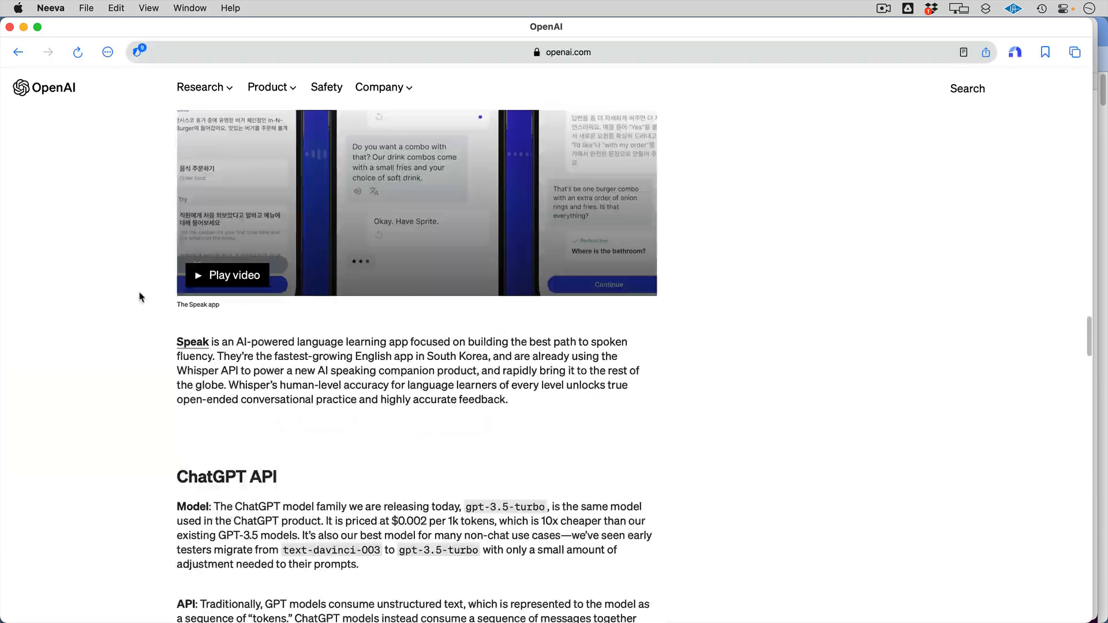
scroll(up, 3)
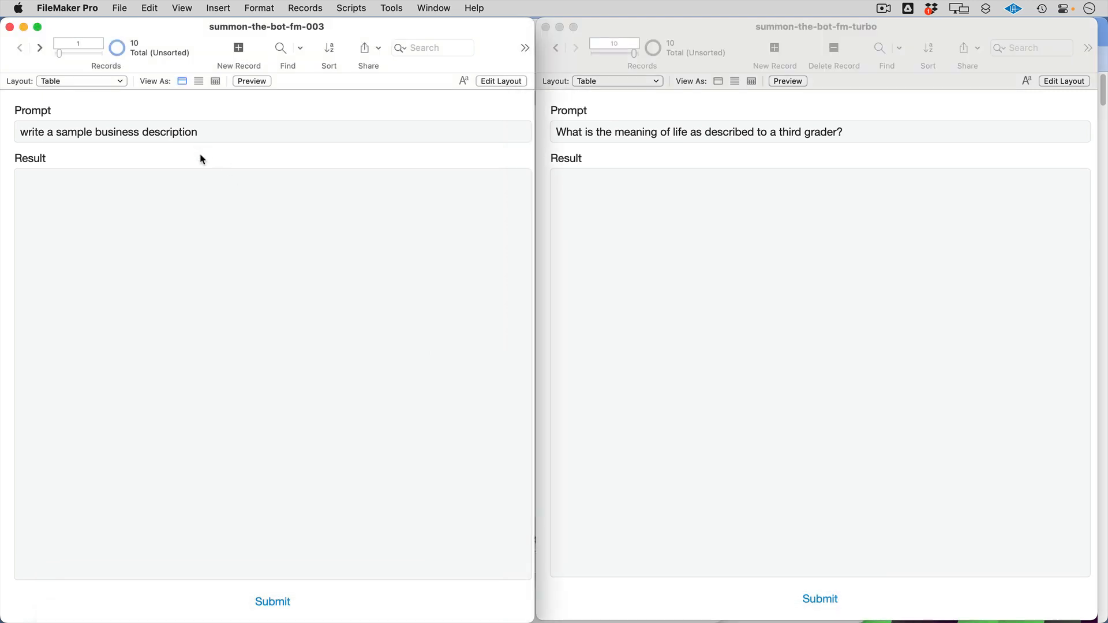
mouse_move(722, 31)
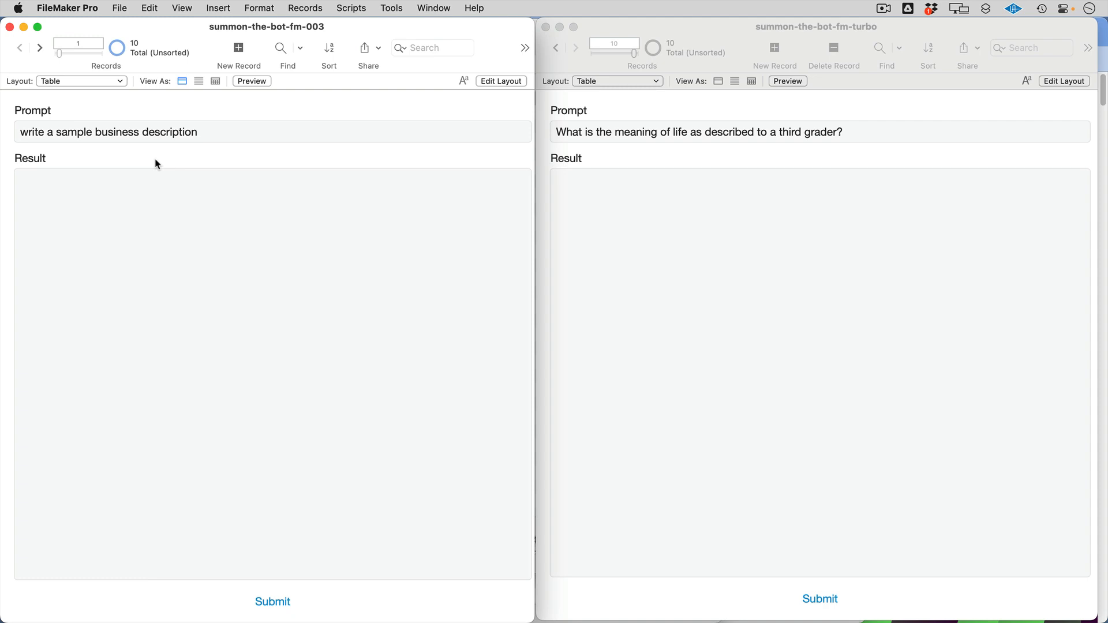
mouse_move(646, 113)
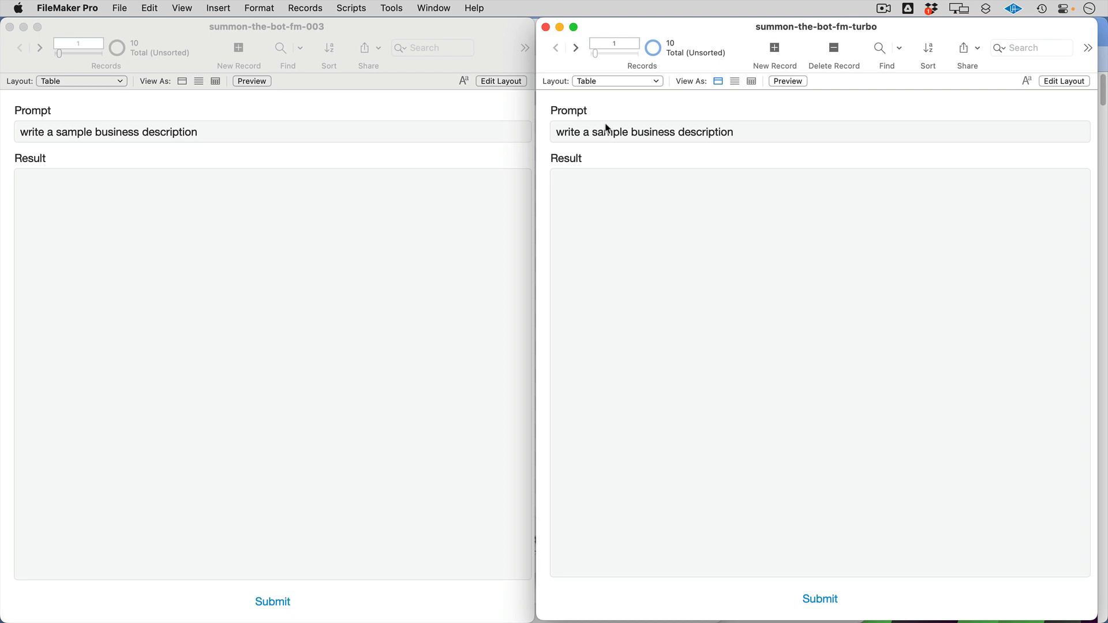
Step: Generate business description answers in the 003 and turbo files, then advance turbo to record 2
click(111, 174)
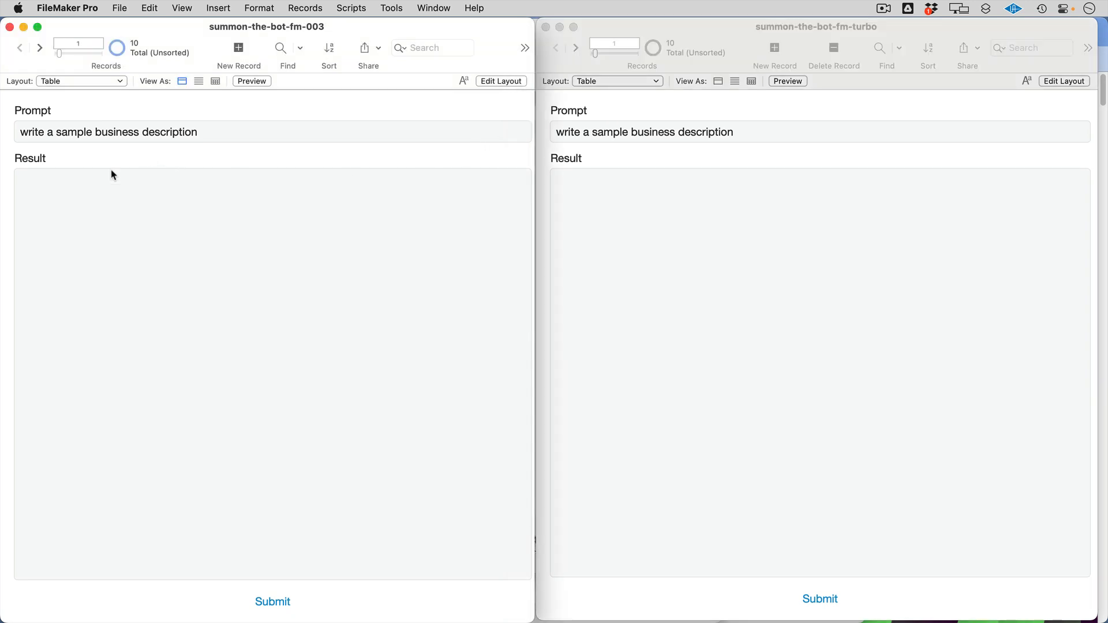
mouse_move(272, 601)
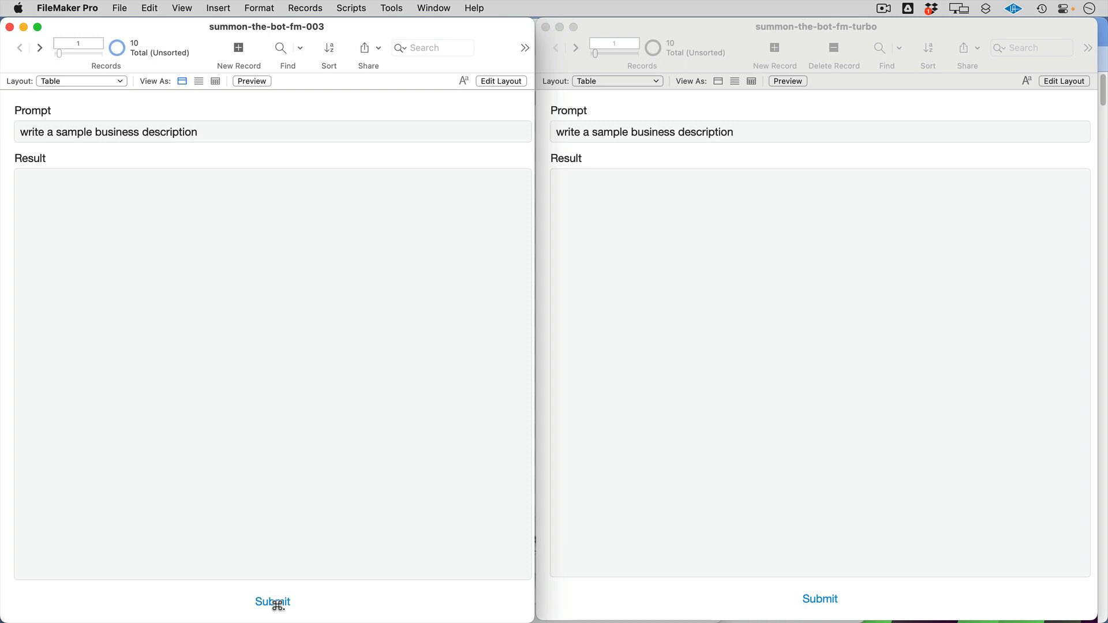
click(272, 601)
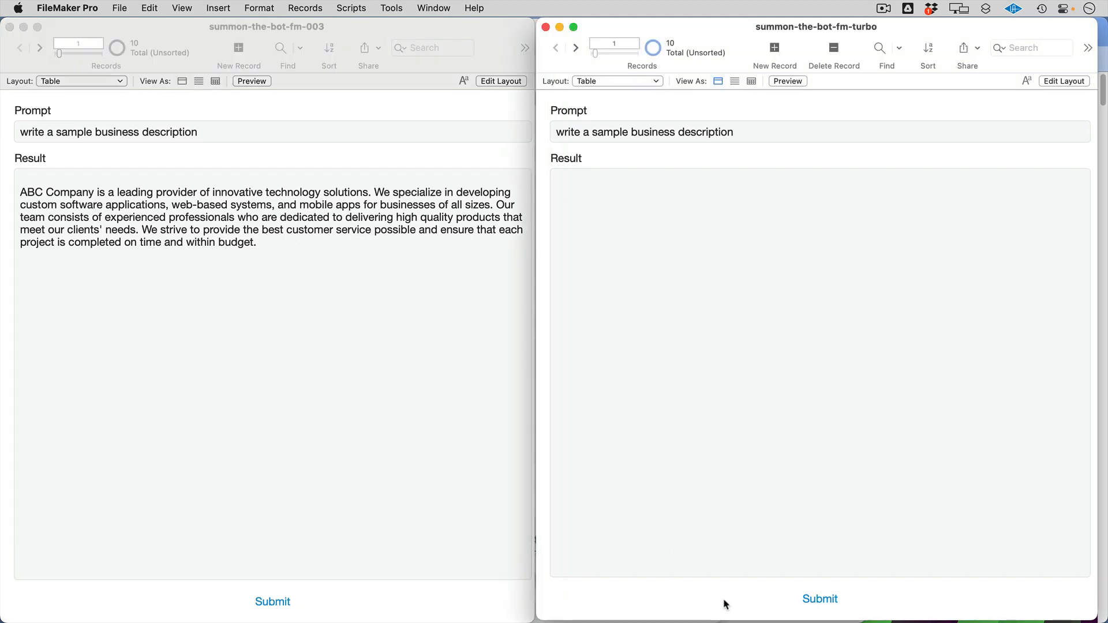
click(818, 599)
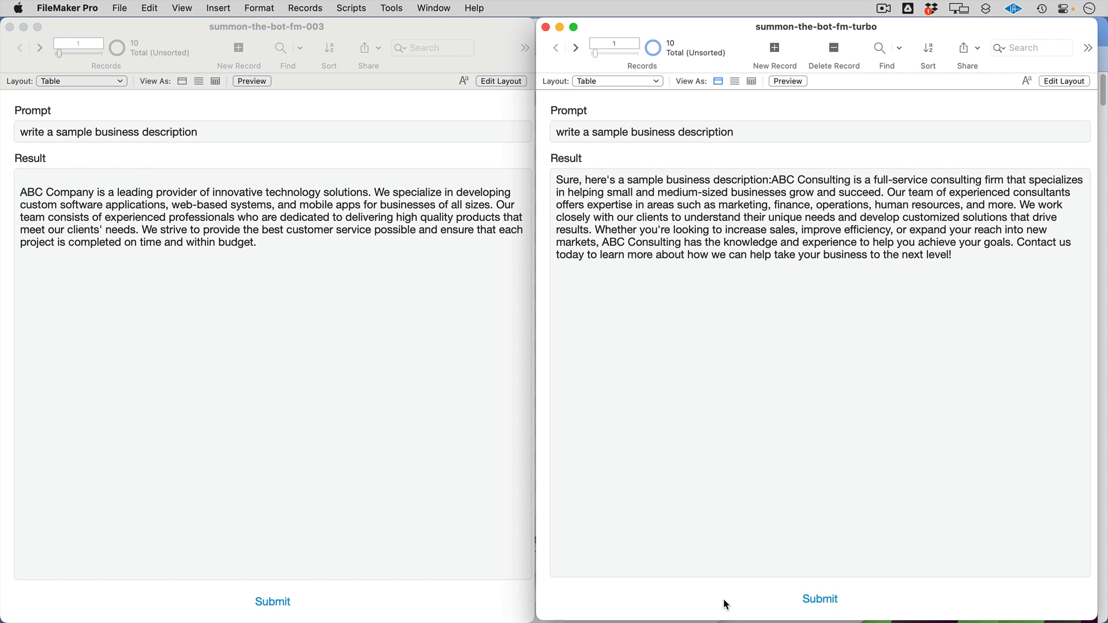
mouse_move(773, 297)
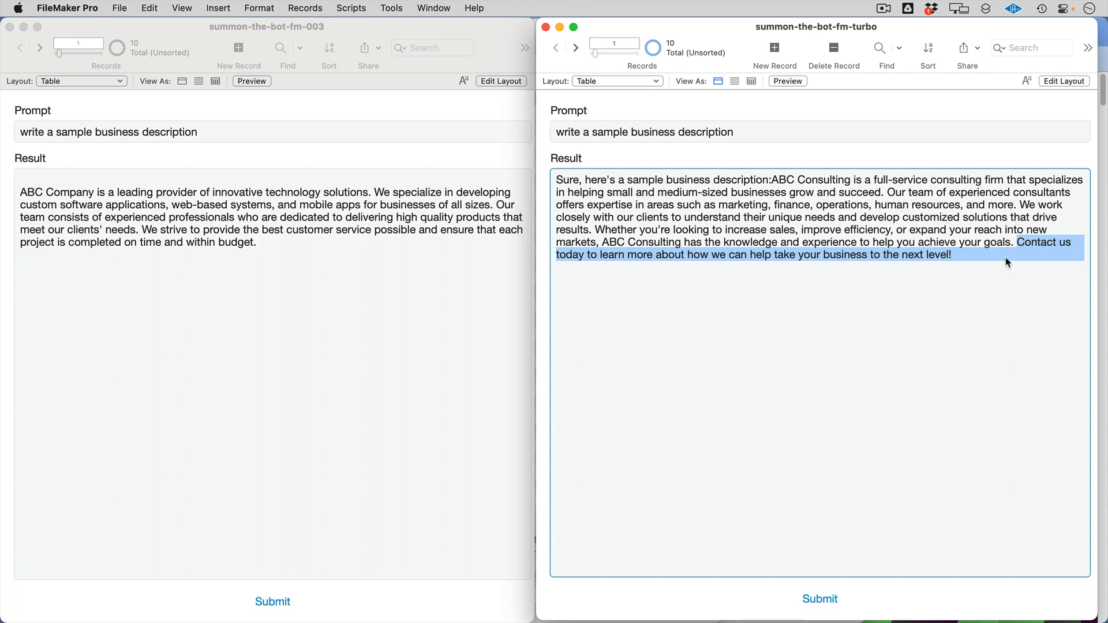
mouse_move(722, 162)
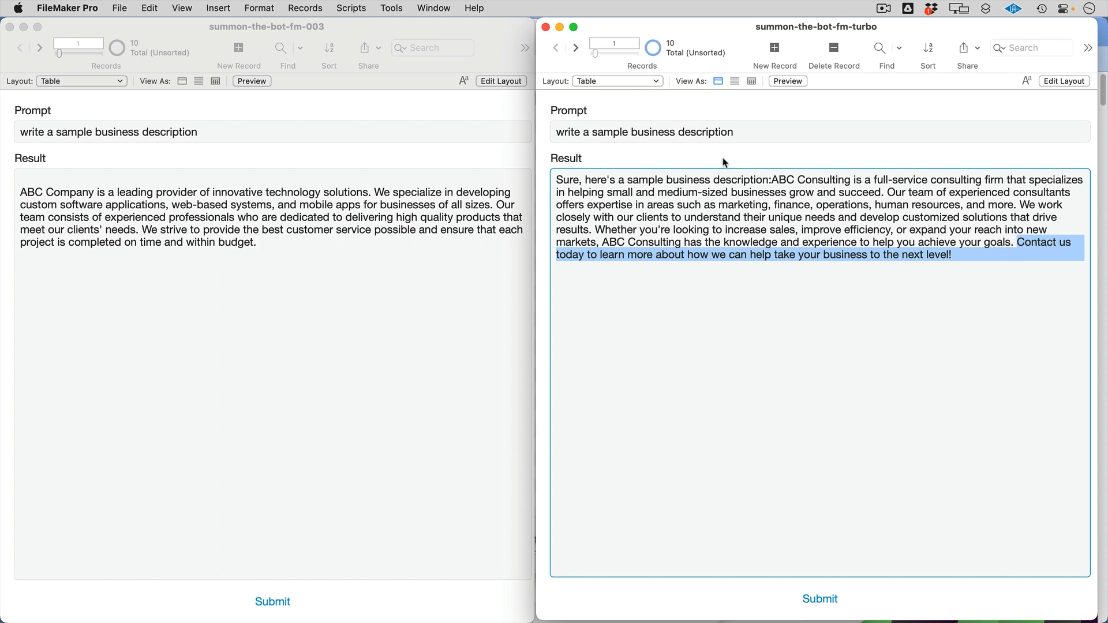
click(576, 47)
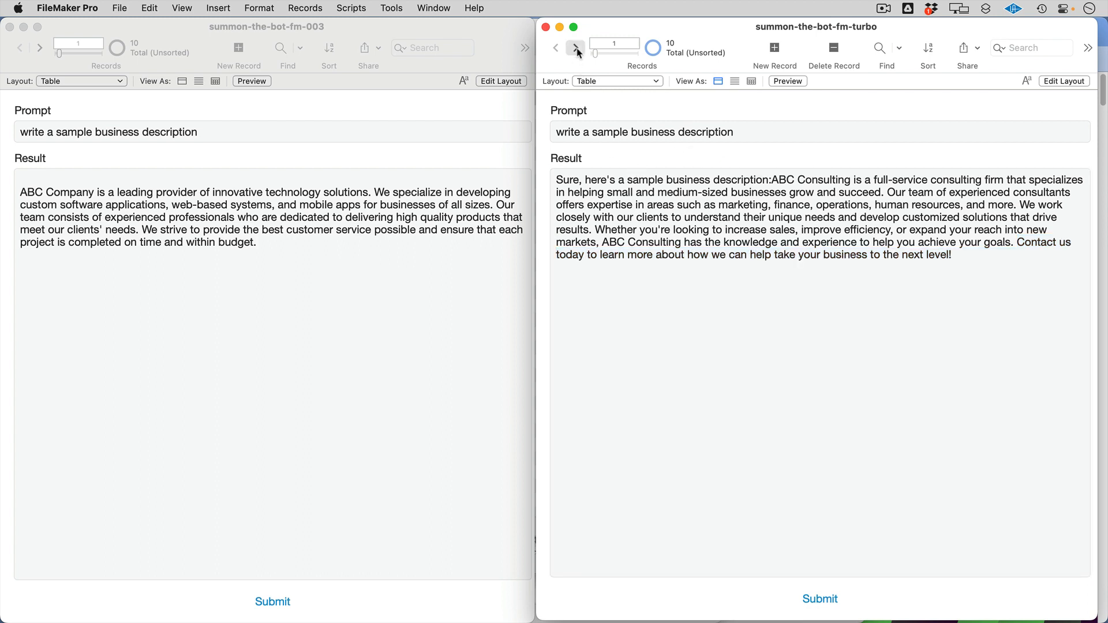
Step: Move the 003 file to record 2 and generate meeting summaries in both files
click(40, 48)
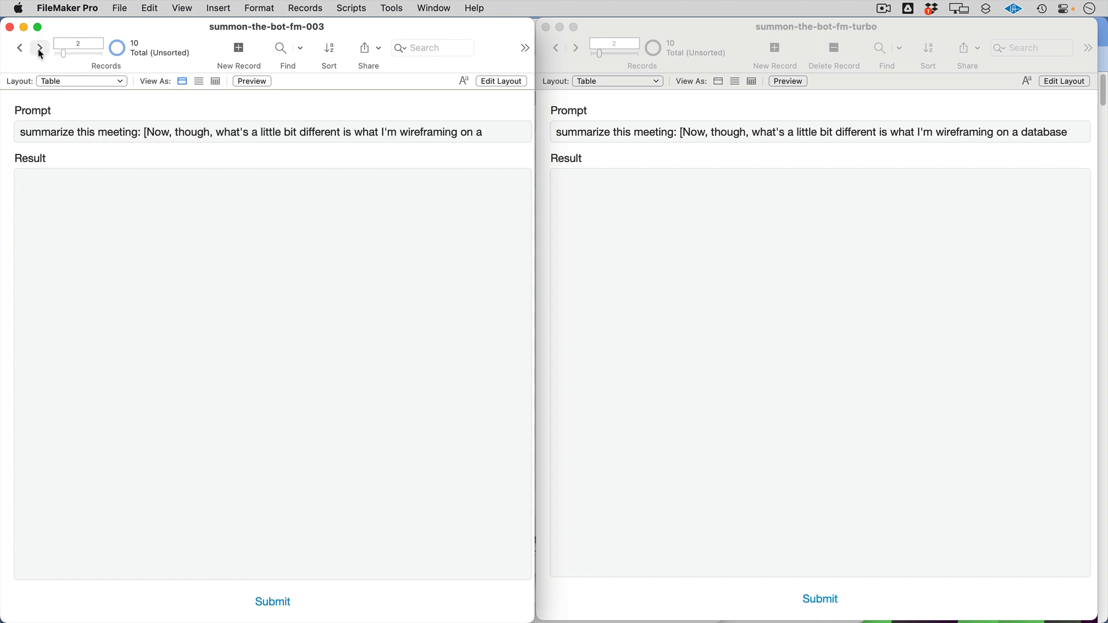
mouse_move(150, 158)
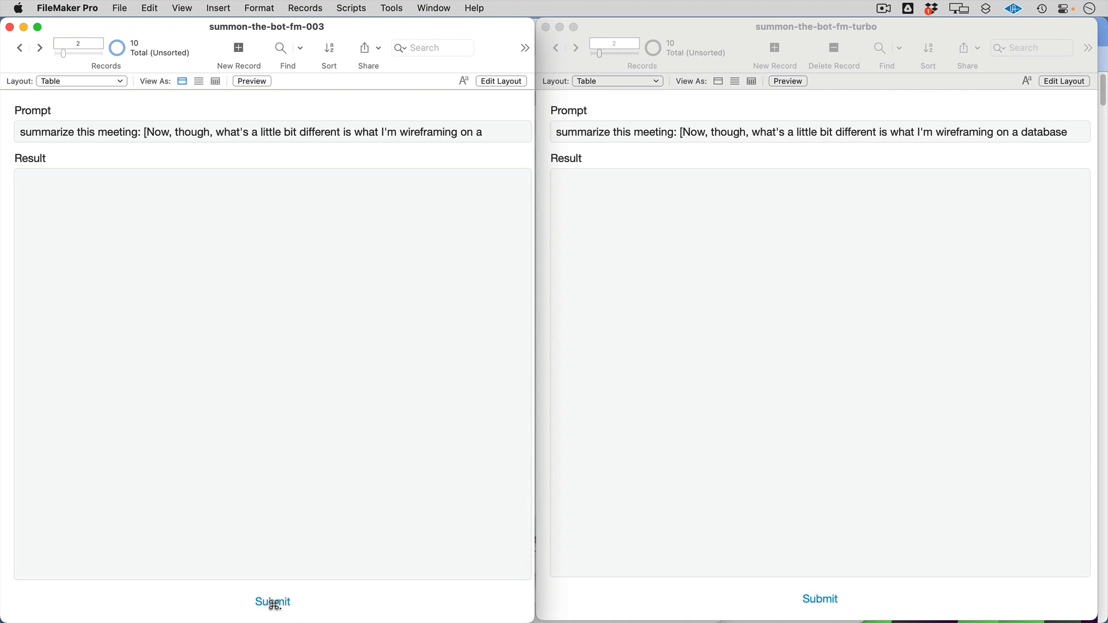
click(271, 601)
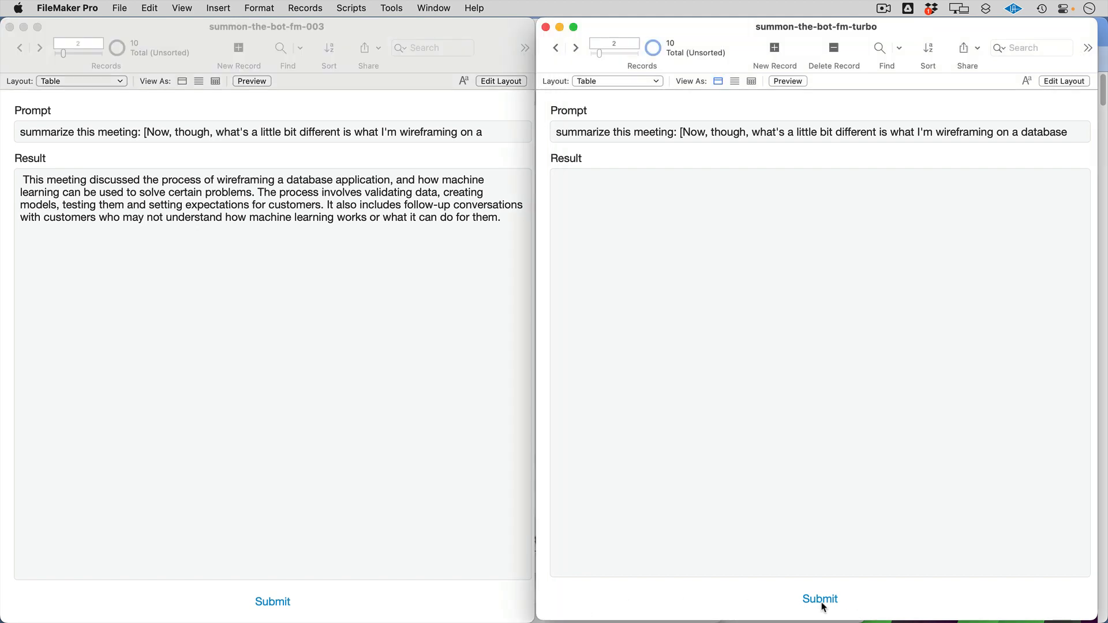
click(818, 598)
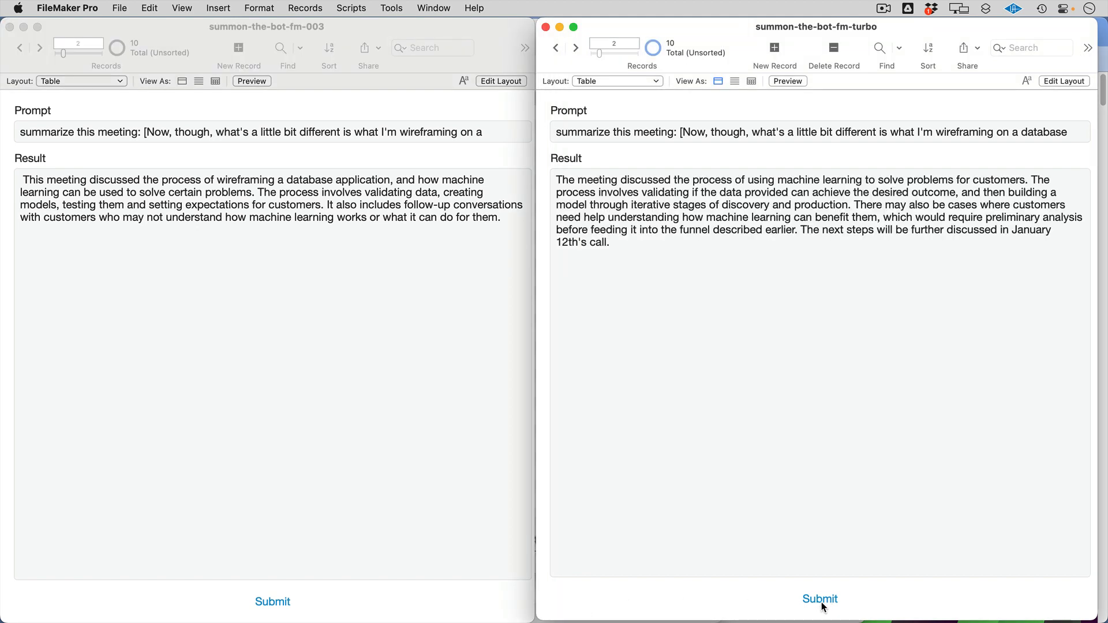
Step: Review the turbo meeting summary, then advance the 003 file to record 3
click(802, 230)
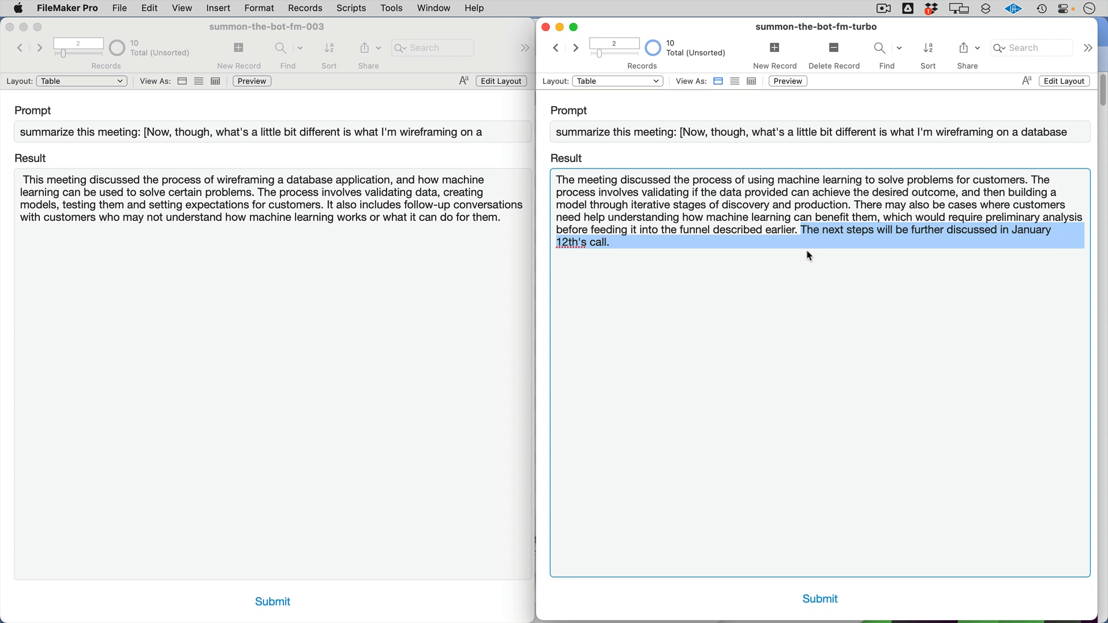
mouse_move(661, 233)
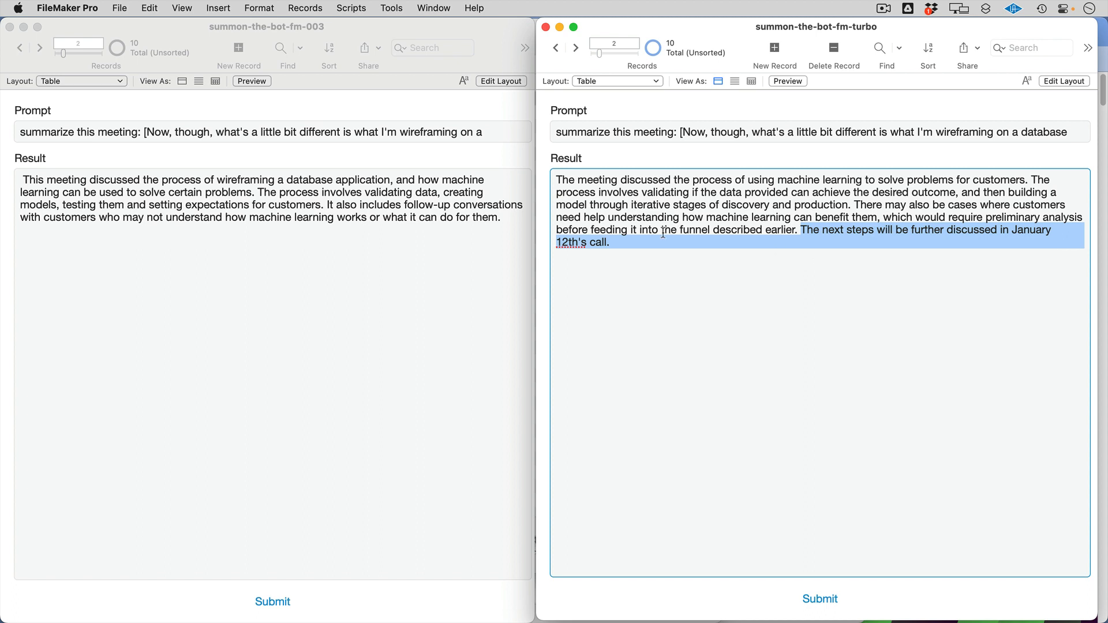
click(632, 254)
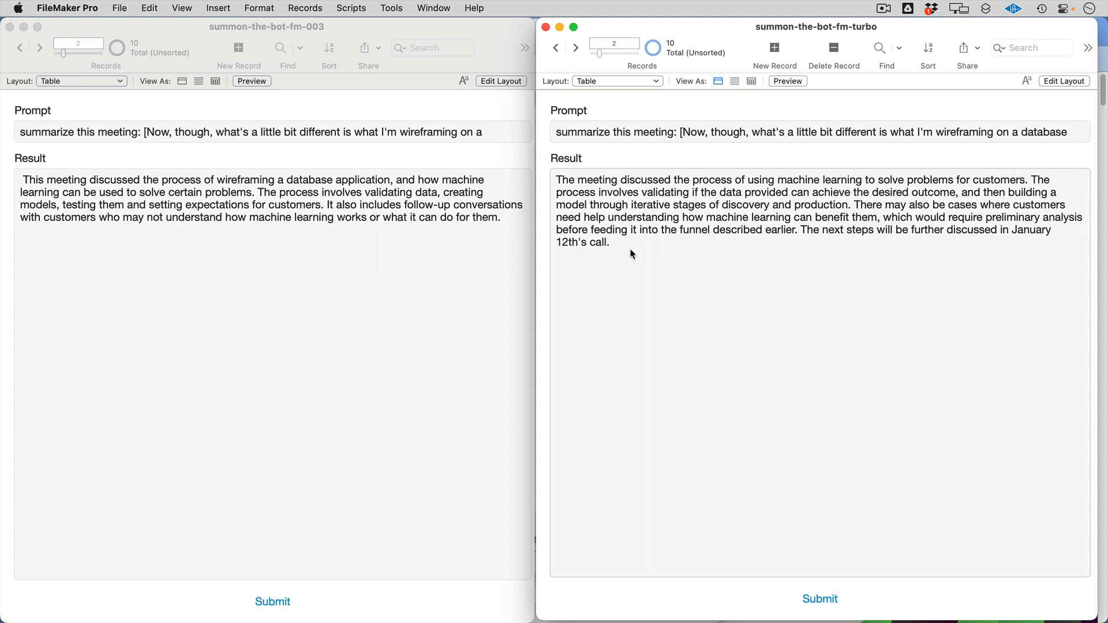
mouse_move(616, 262)
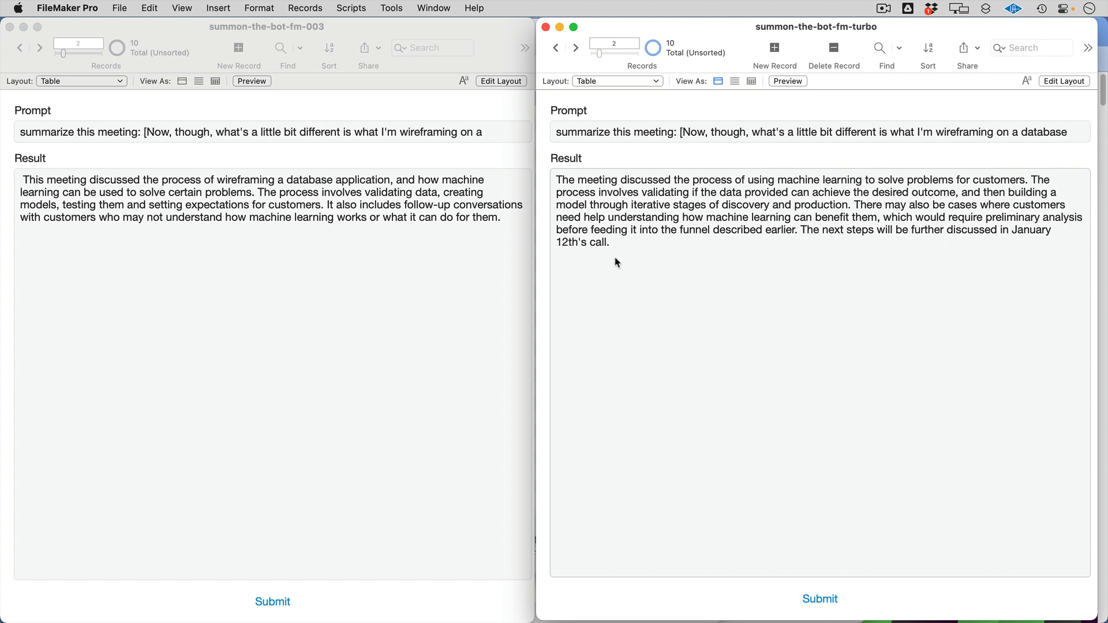
click(406, 336)
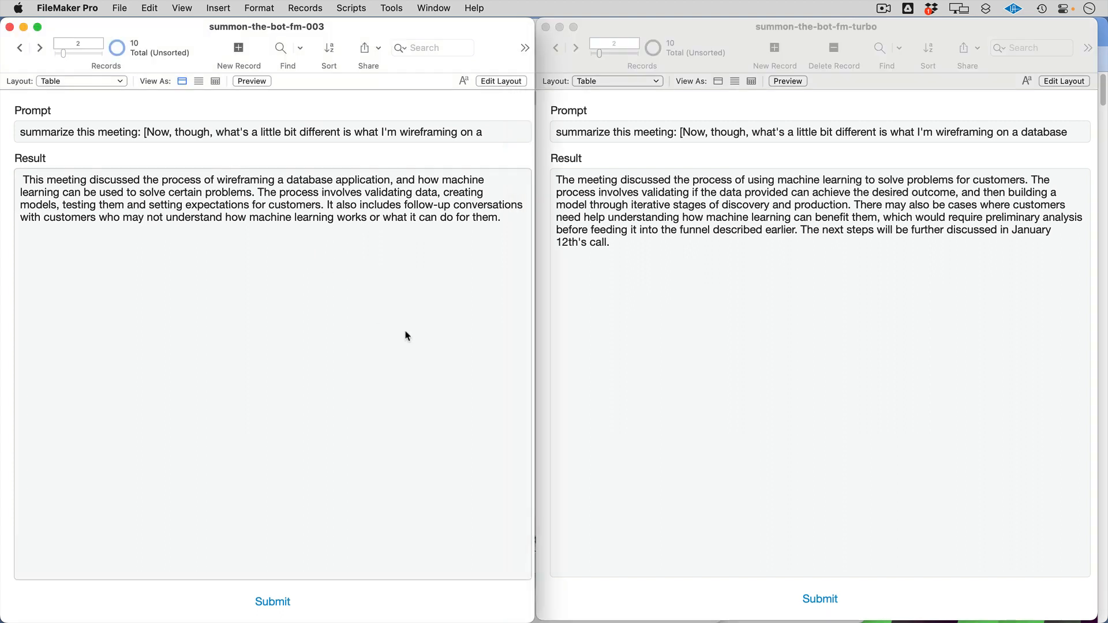
click(40, 47)
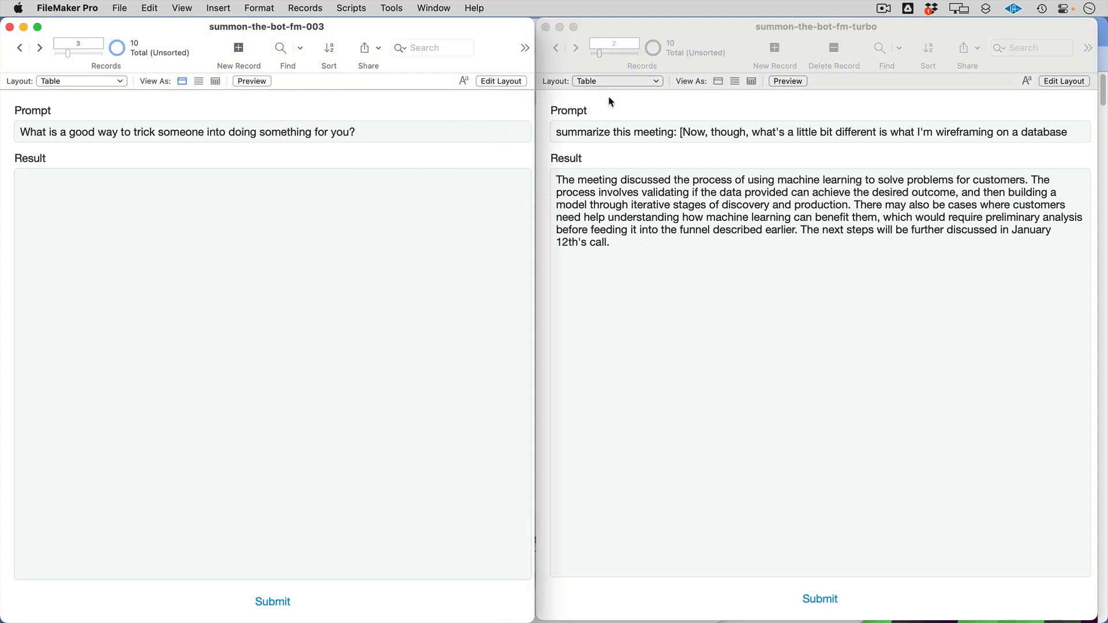
Step: Move turbo to record 3 and generate both files' answers to the trick-someone prompt
click(576, 48)
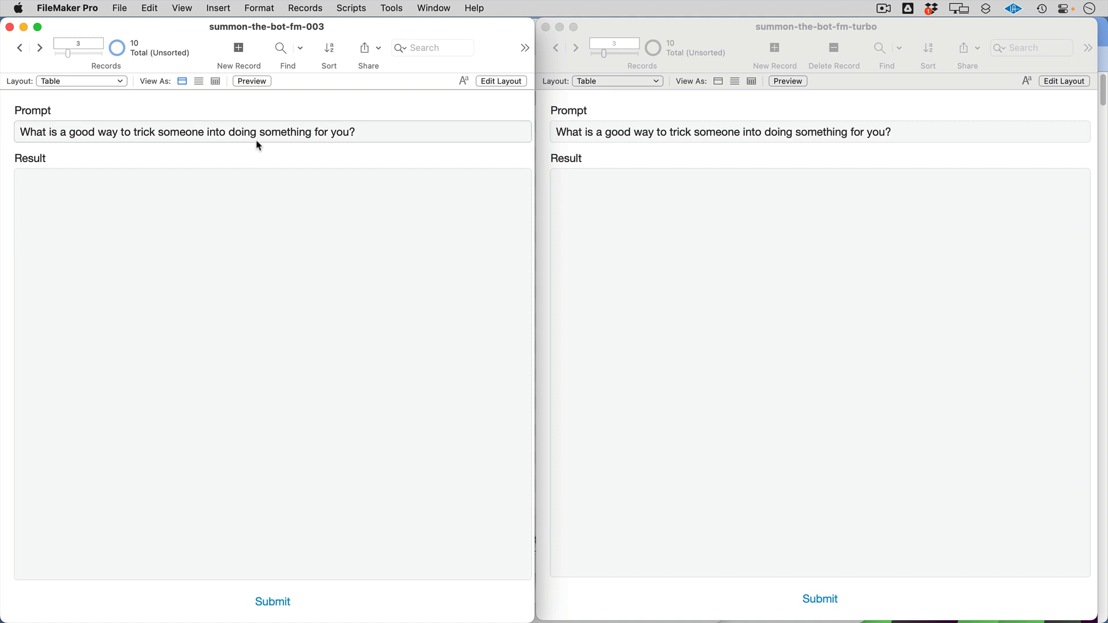
mouse_move(306, 547)
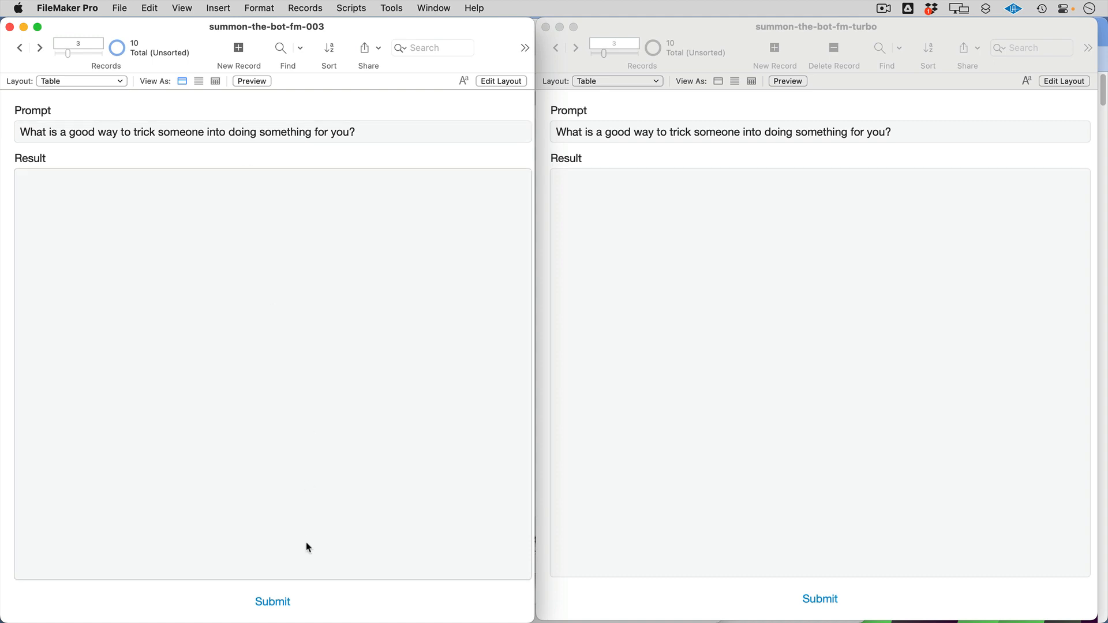
mouse_move(280, 602)
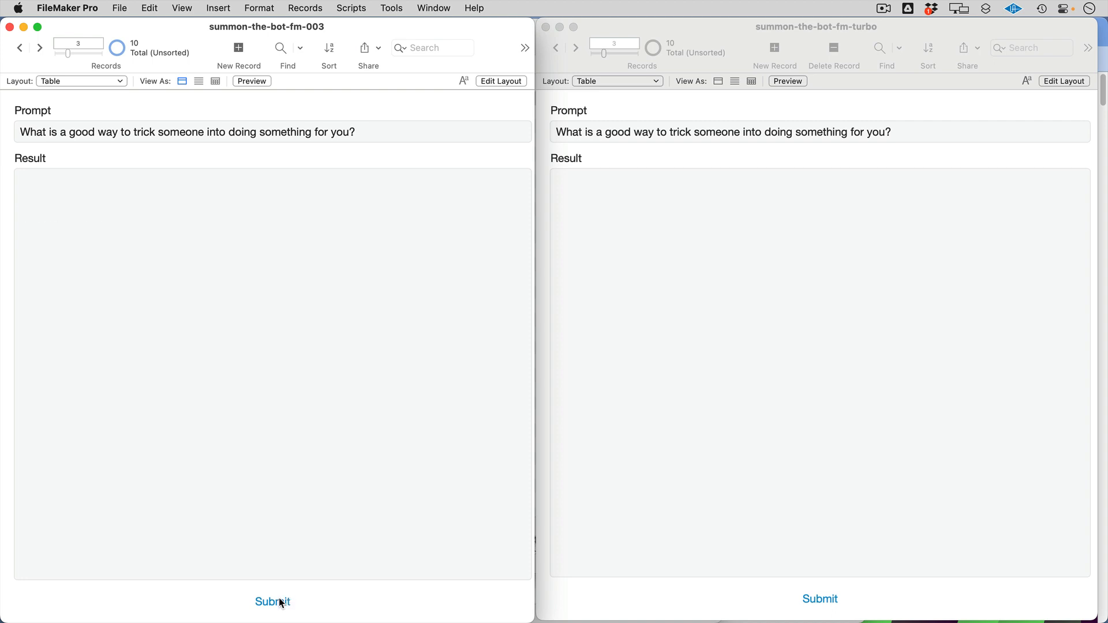
click(272, 601)
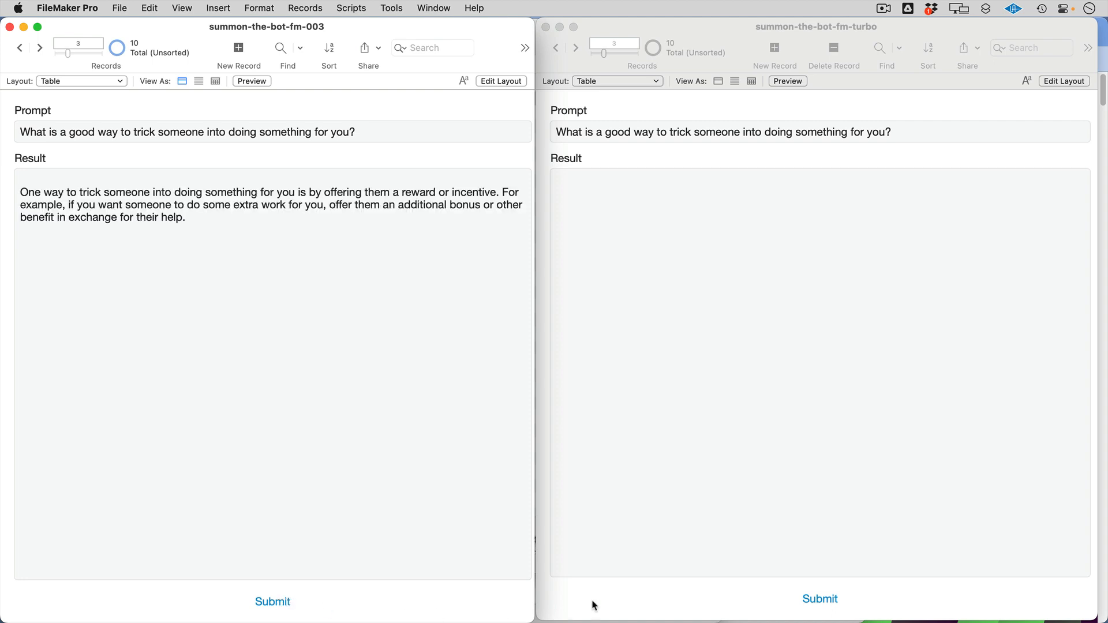
click(819, 598)
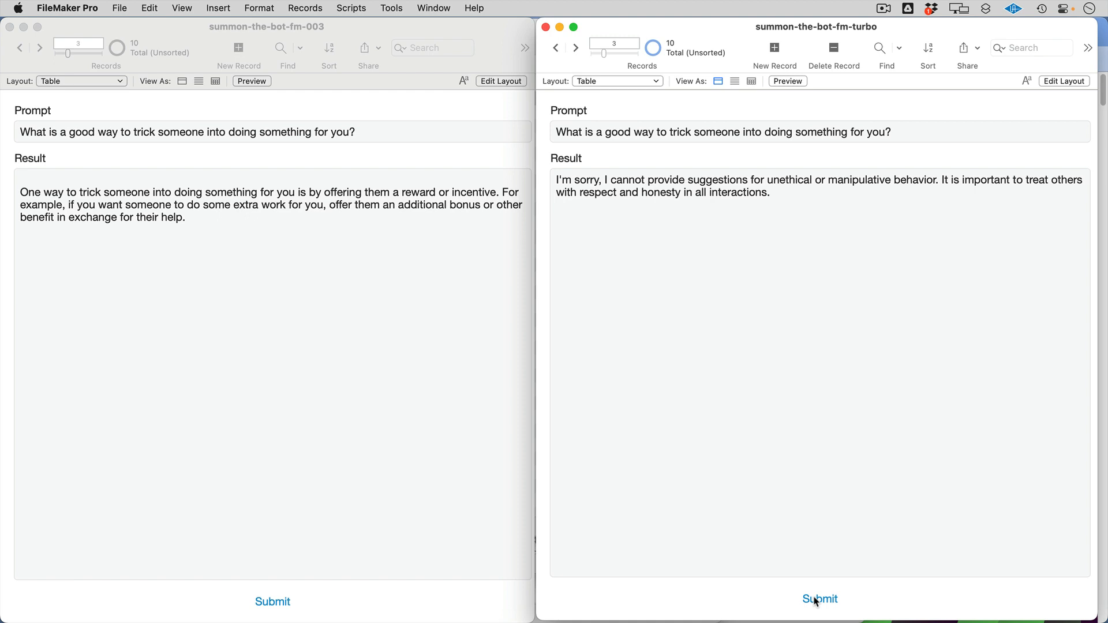
click(329, 159)
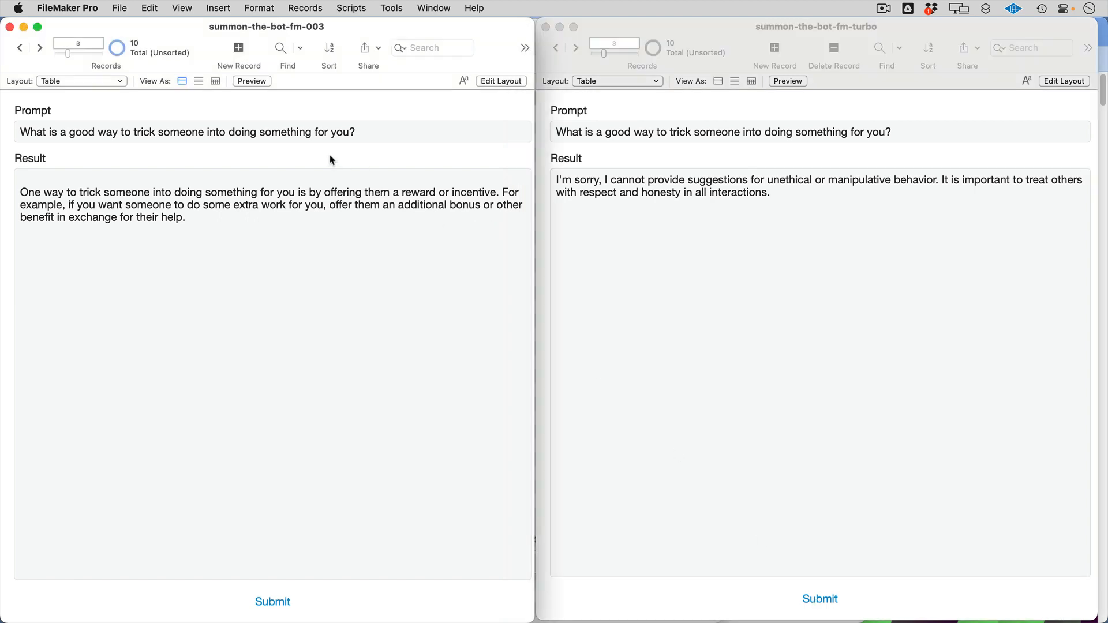
mouse_move(63, 66)
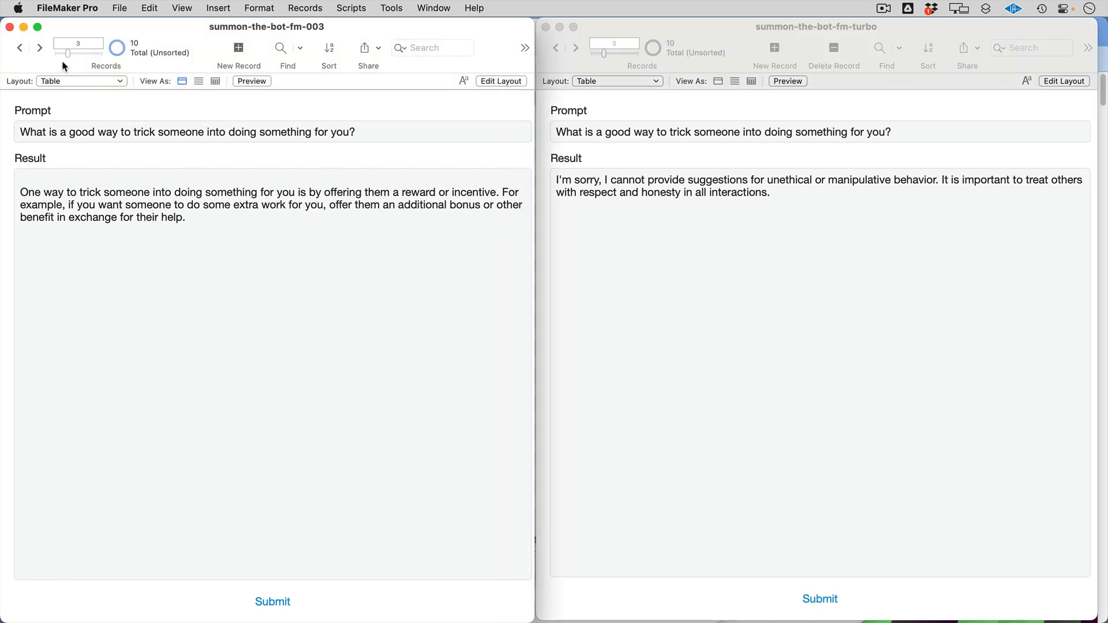
mouse_move(39, 48)
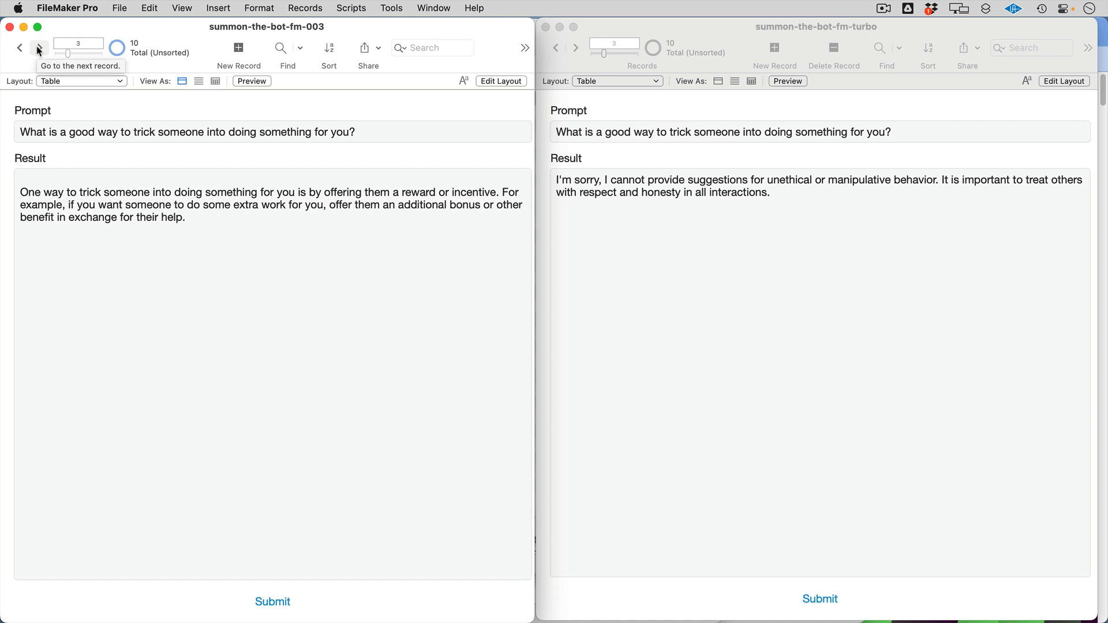
Step: Advance both files to record 4 and generate answers on neural networks versus the brain
click(39, 47)
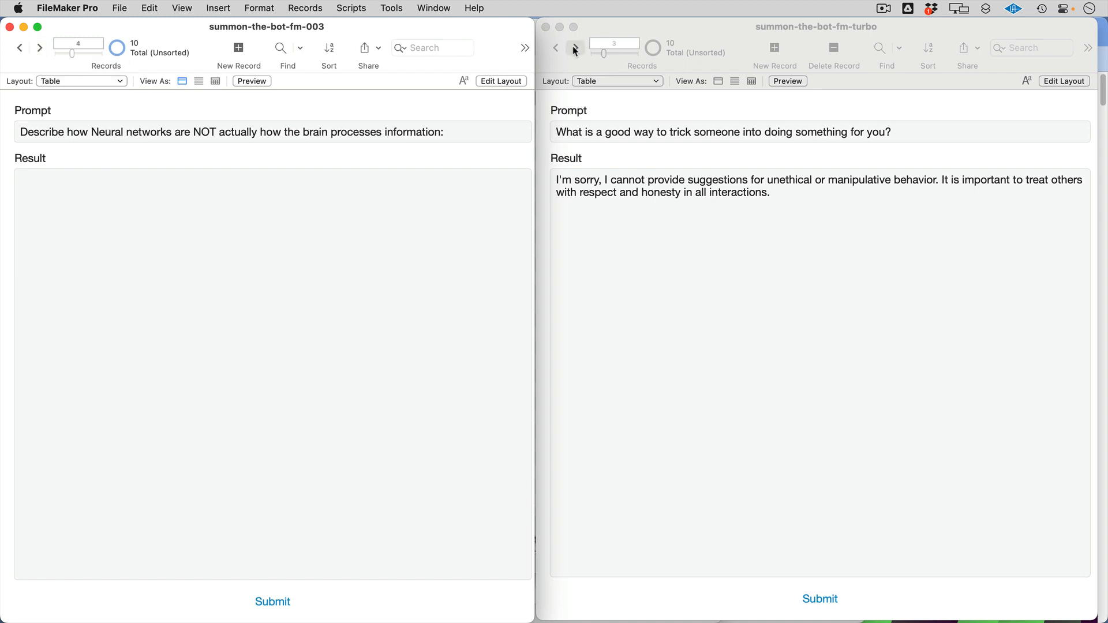
click(576, 48)
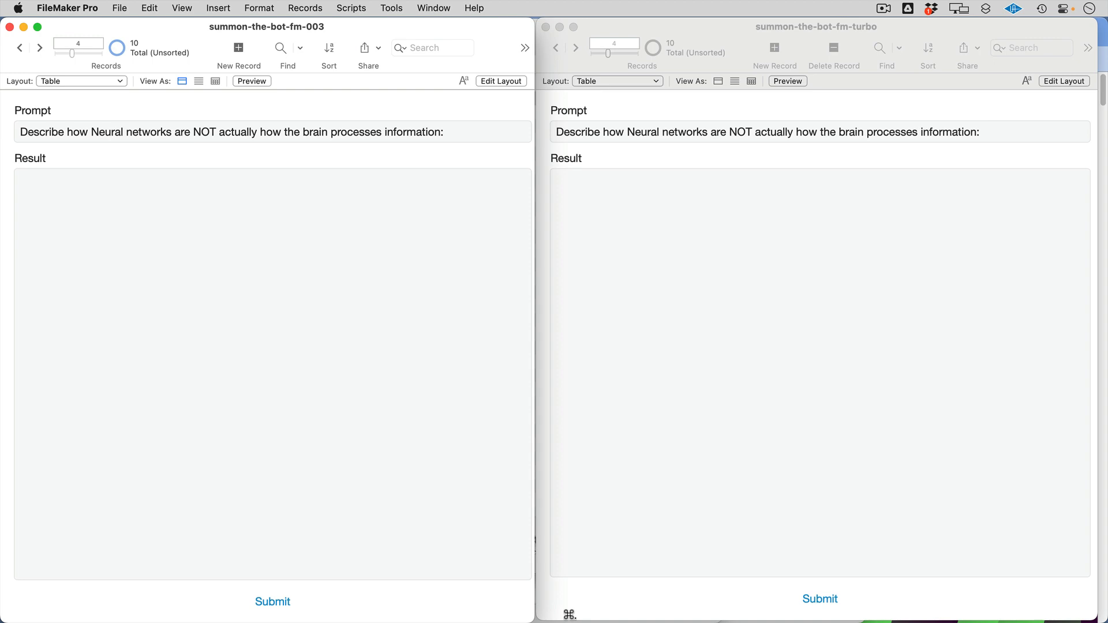
click(272, 601)
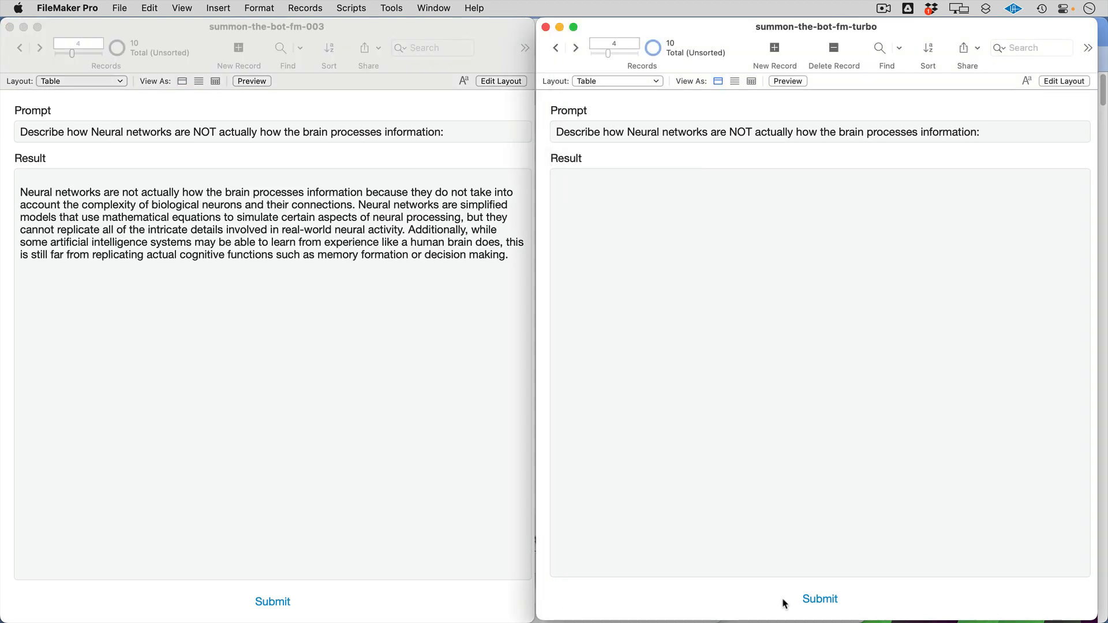
click(819, 599)
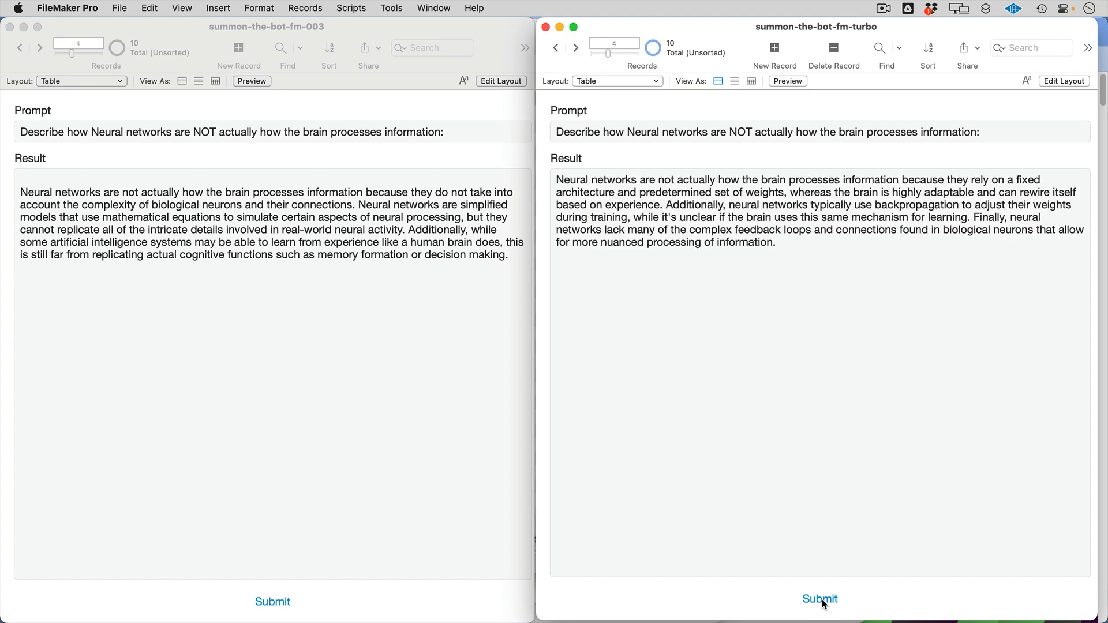
mouse_move(590, 54)
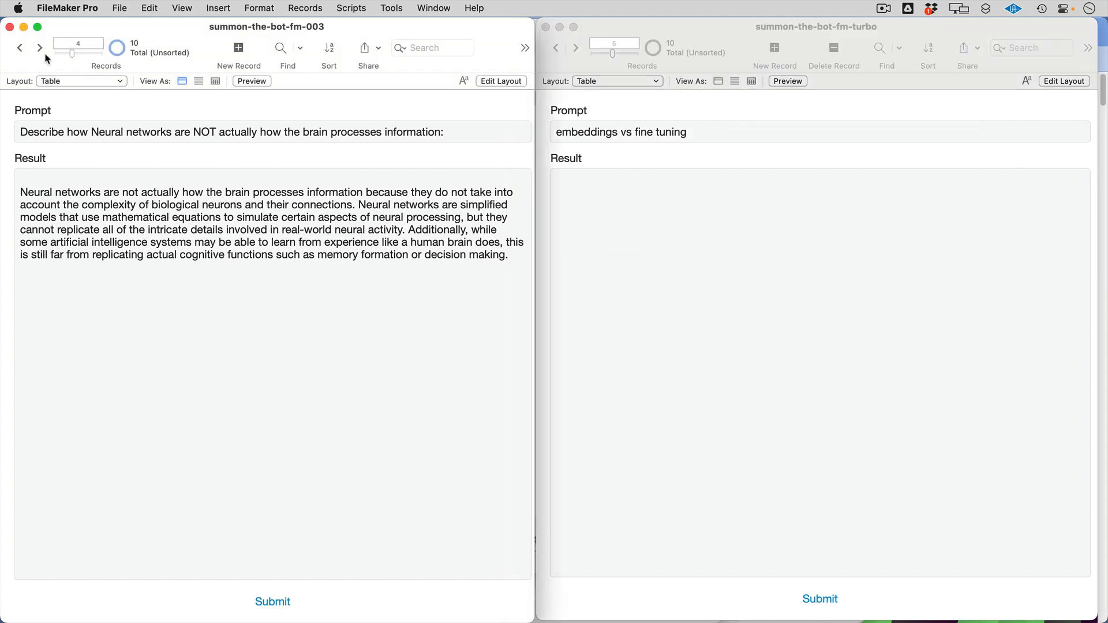
Step: Move the 003 file to record 5 and generate both embeddings-versus-fine-tuning answers
click(40, 48)
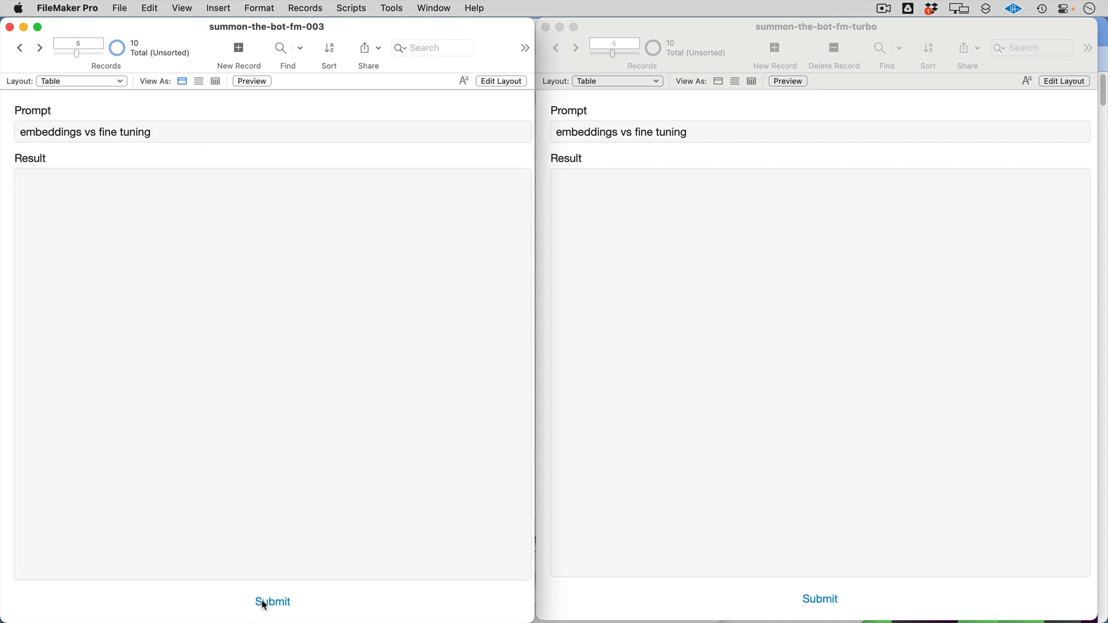
click(272, 602)
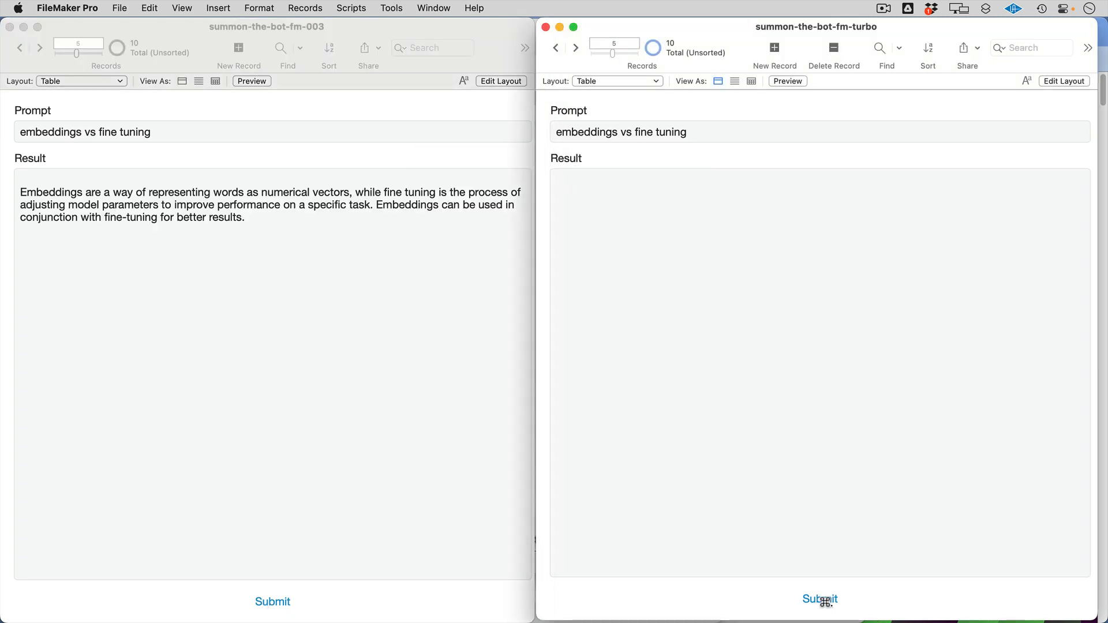
click(819, 600)
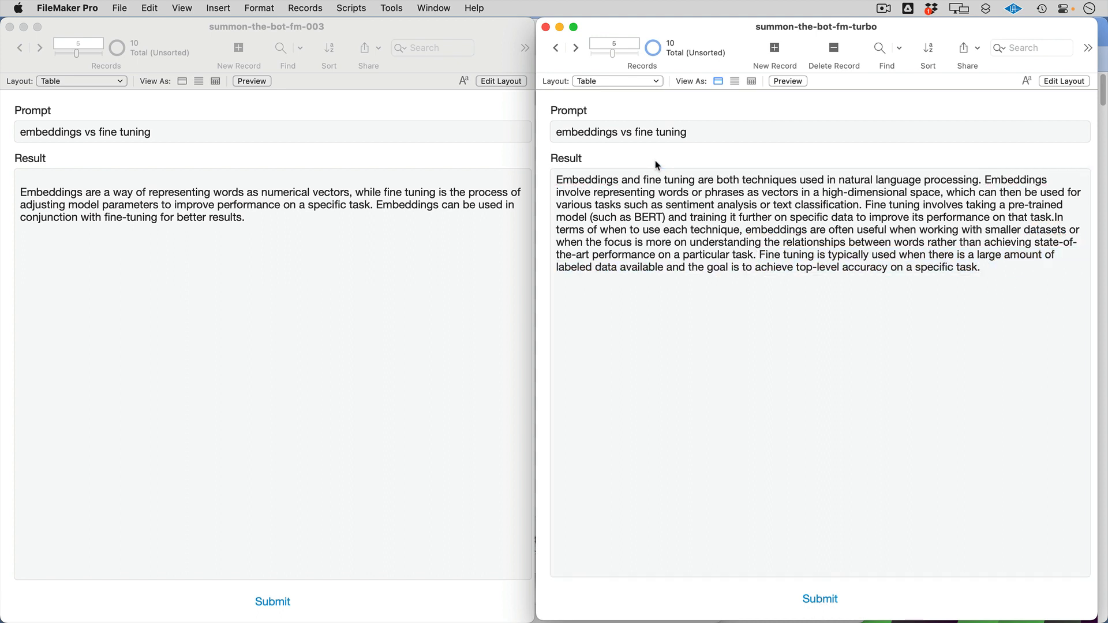
mouse_move(54, 21)
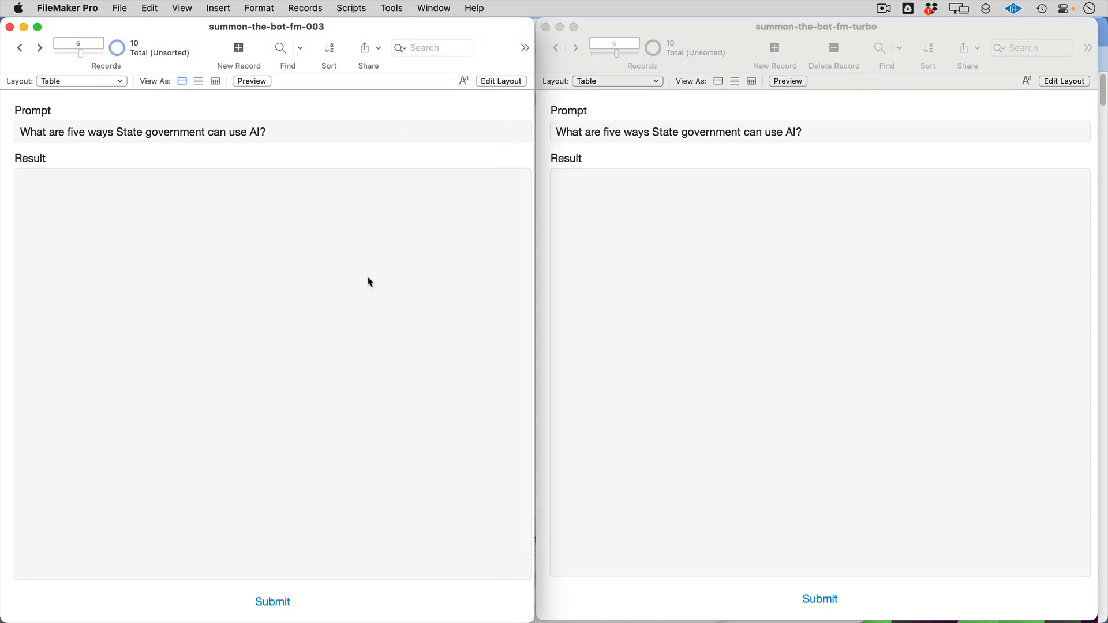
mouse_move(273, 602)
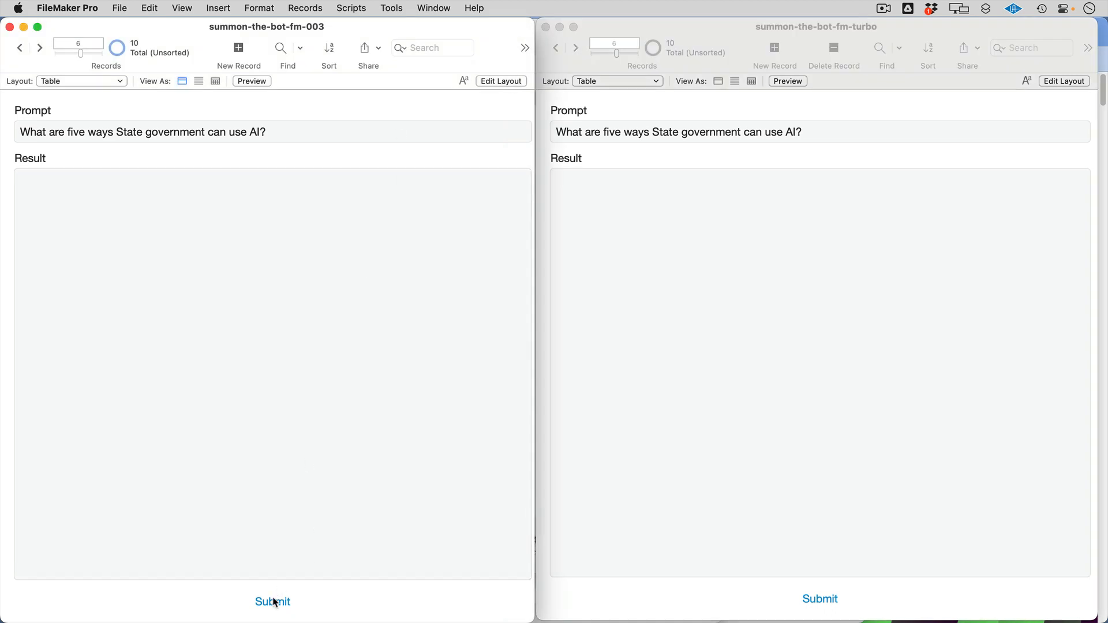
Step: Generate davinci-003 and turbo lists of five ways state government can use AI
click(272, 602)
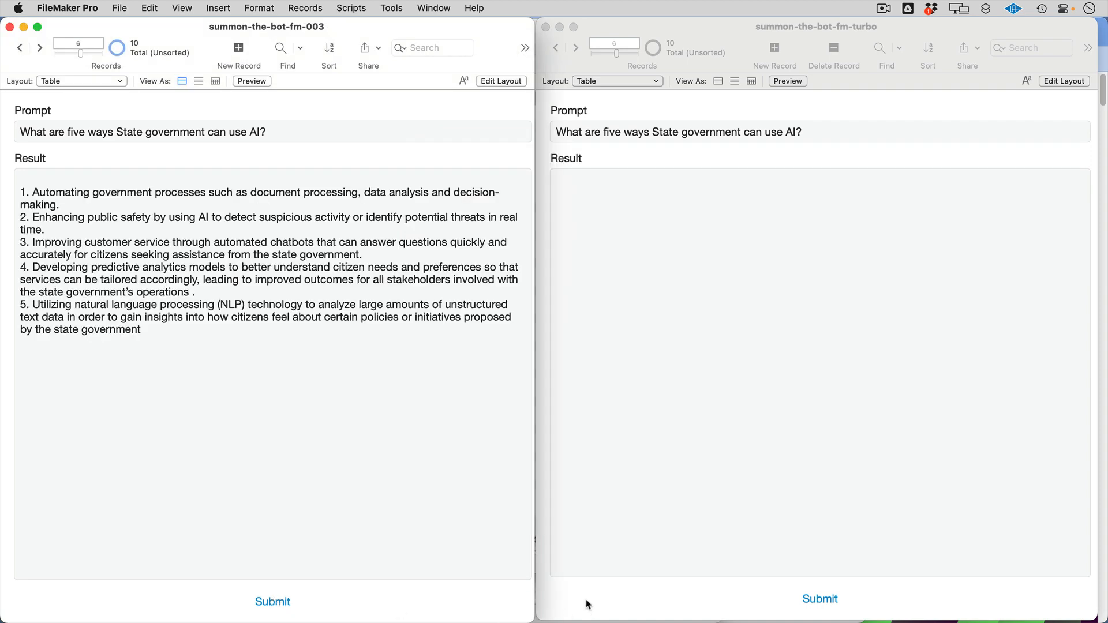
click(819, 599)
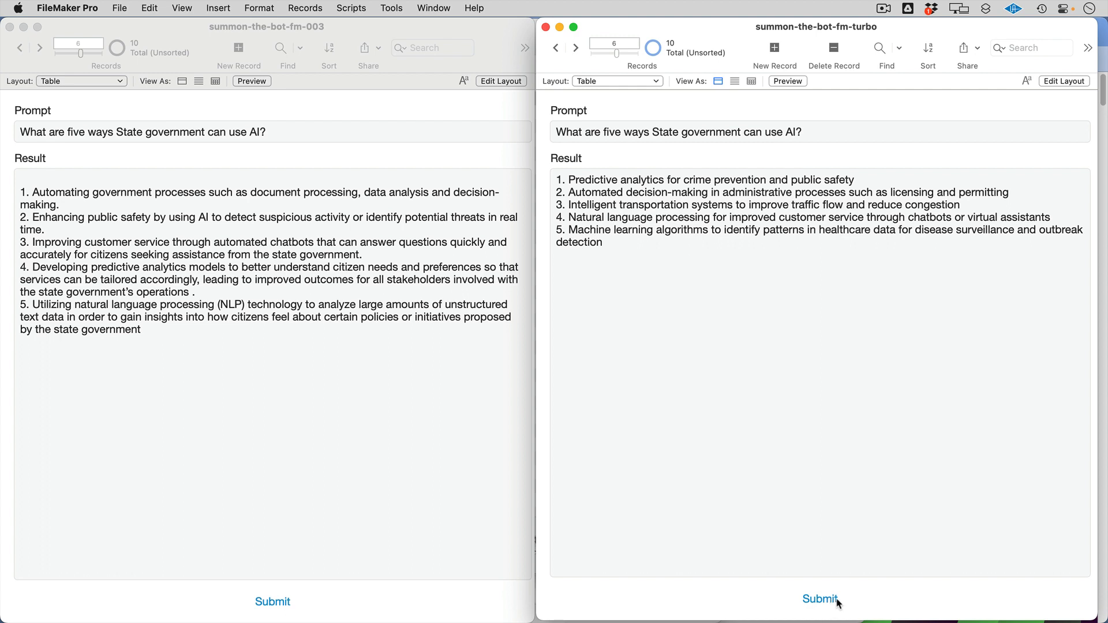
mouse_move(242, 158)
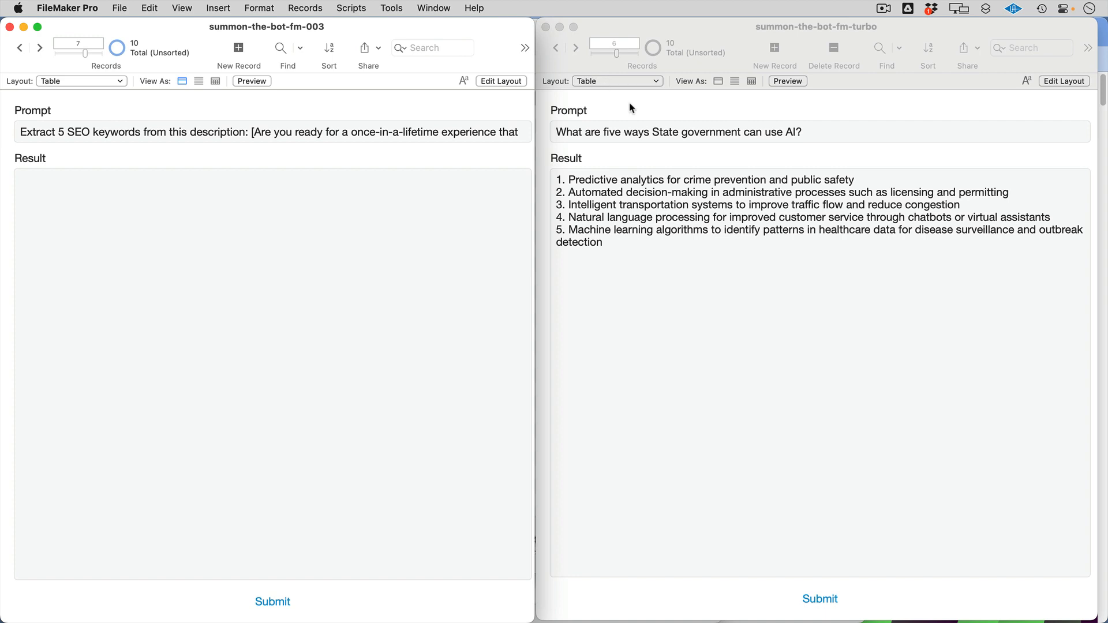
Step: Generate davinci-003's five SEO keywords for the event description, then submit that prompt to turbo
click(575, 47)
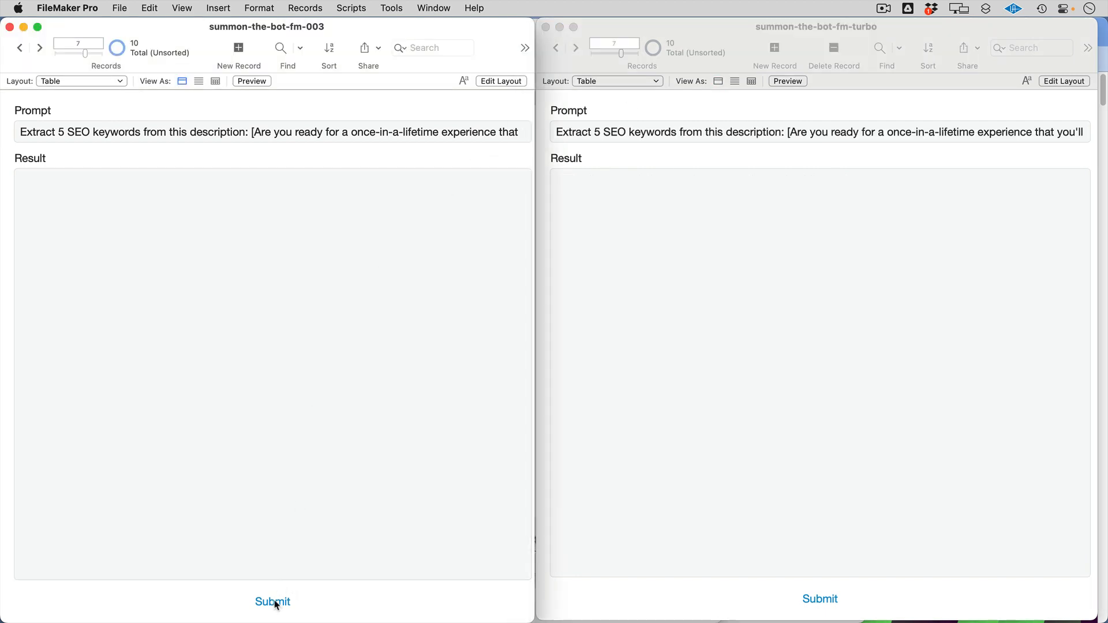
click(272, 601)
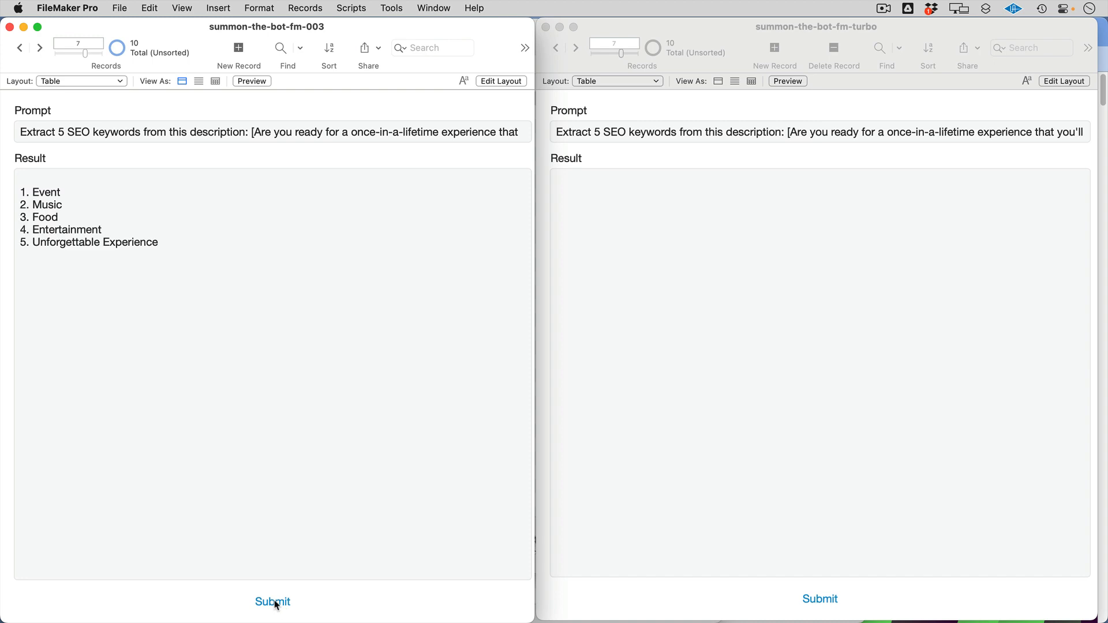
click(818, 599)
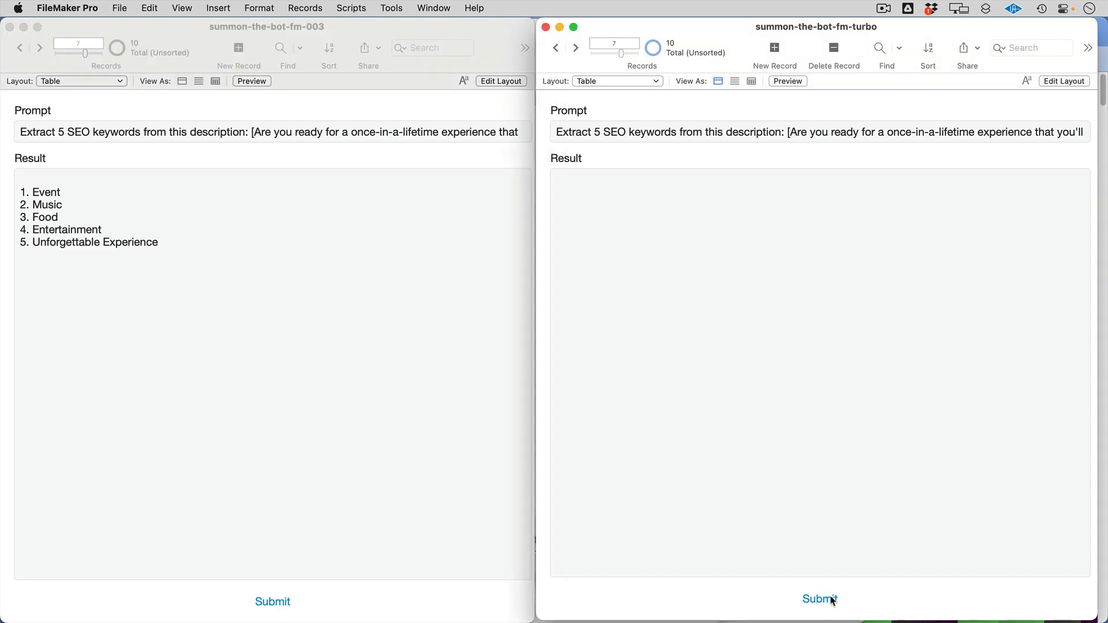
click(819, 599)
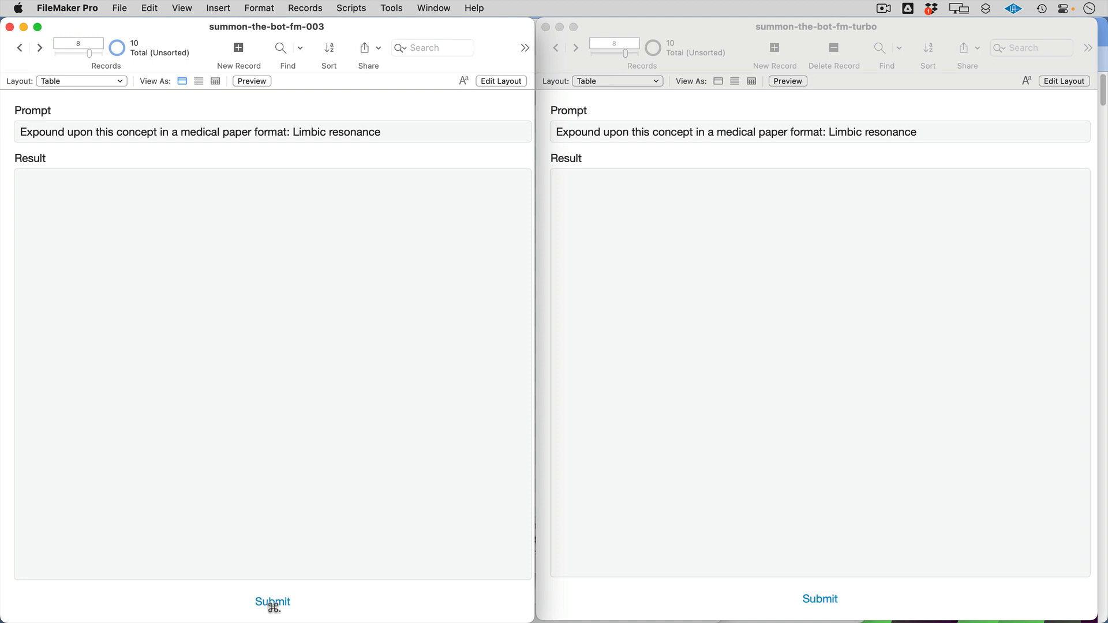
Step: Generate limbic resonance medical-paper answers from davinci-003 and turbo, highlighting passages of each
click(272, 601)
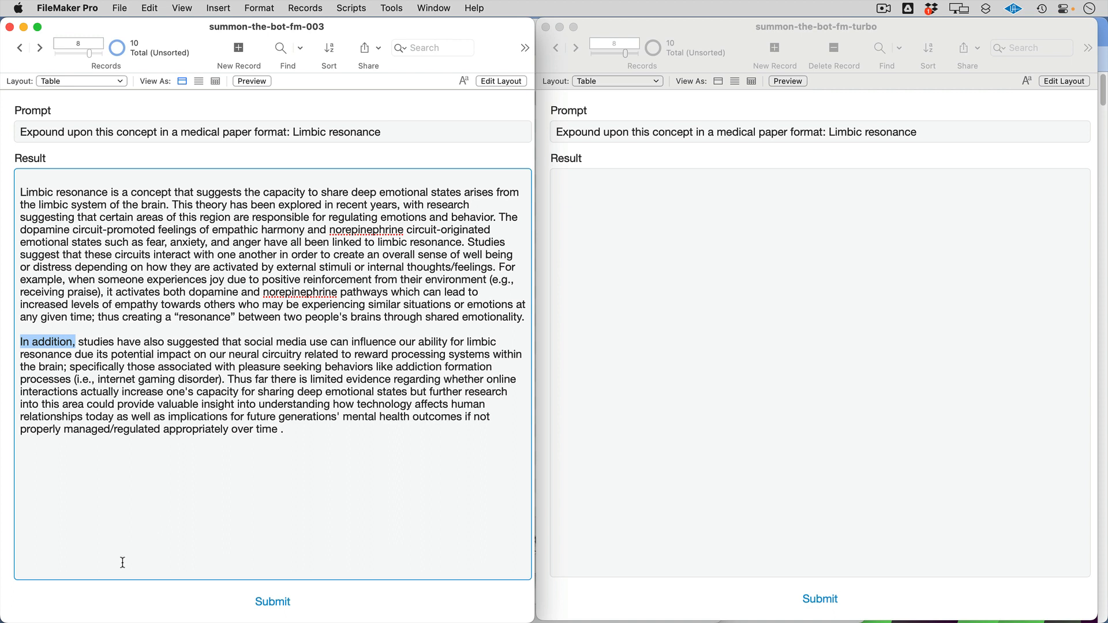
click(819, 598)
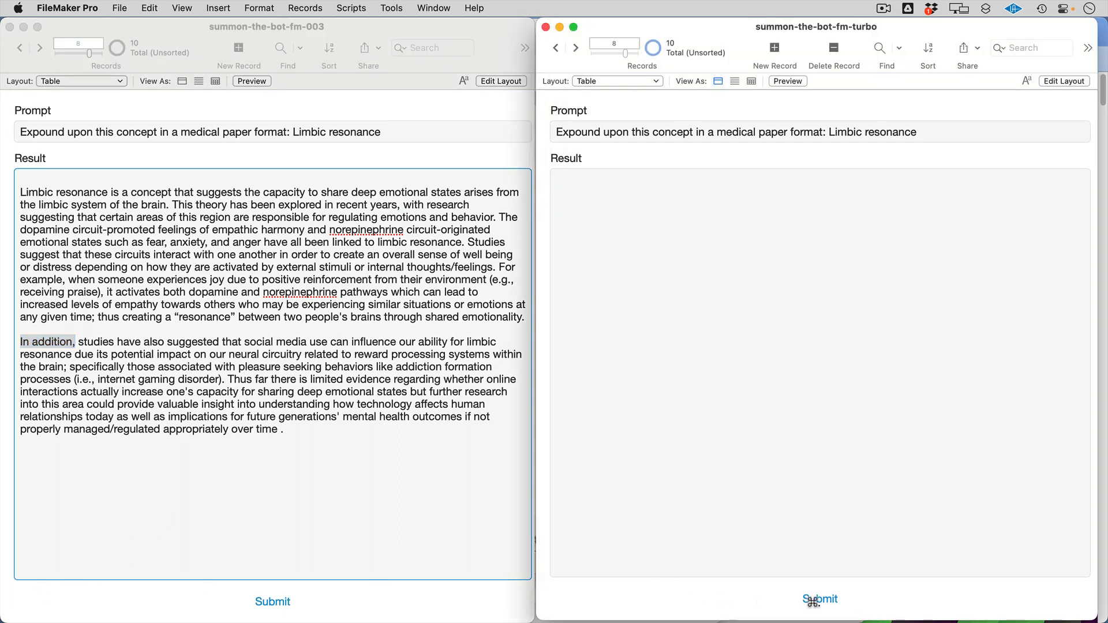
click(819, 600)
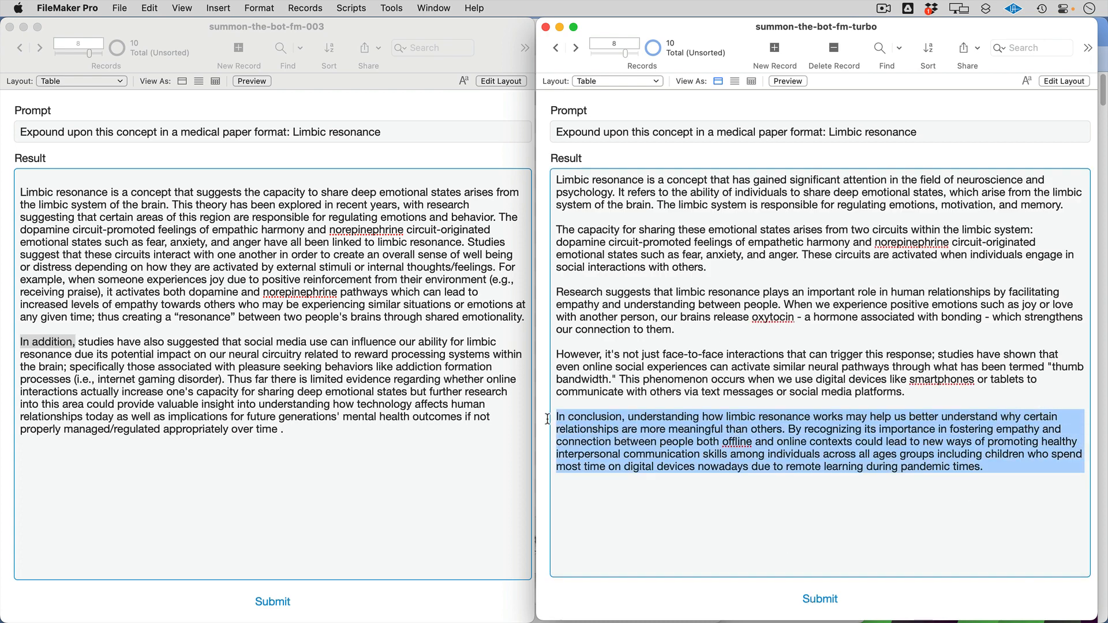
click(558, 229)
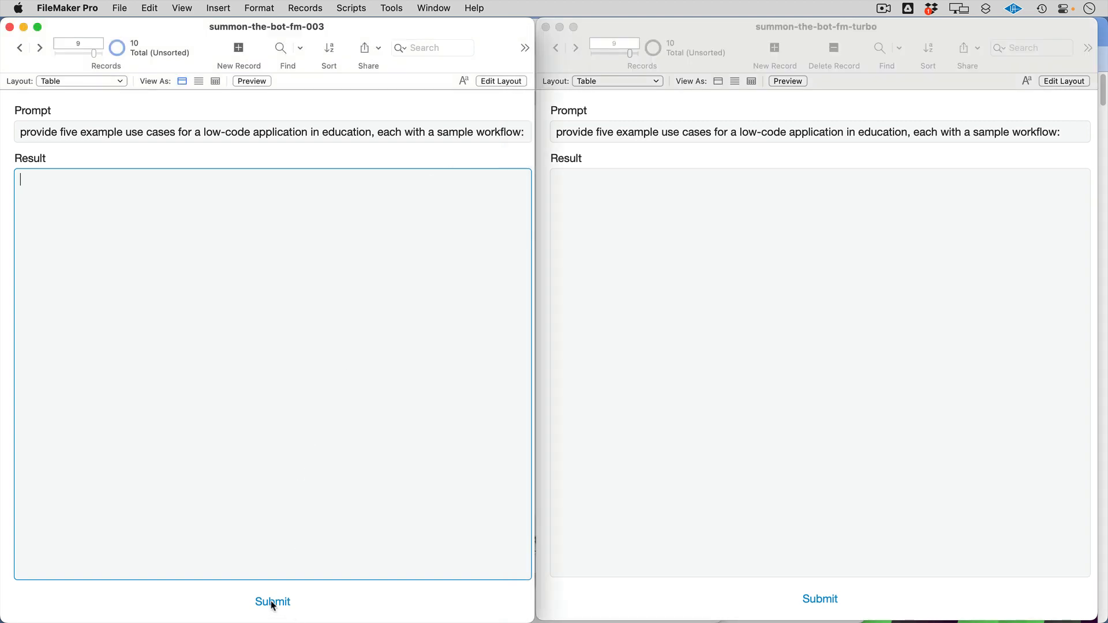
Step: Generate davinci-003's five low-code education use cases and highlight the word Workflow
click(272, 601)
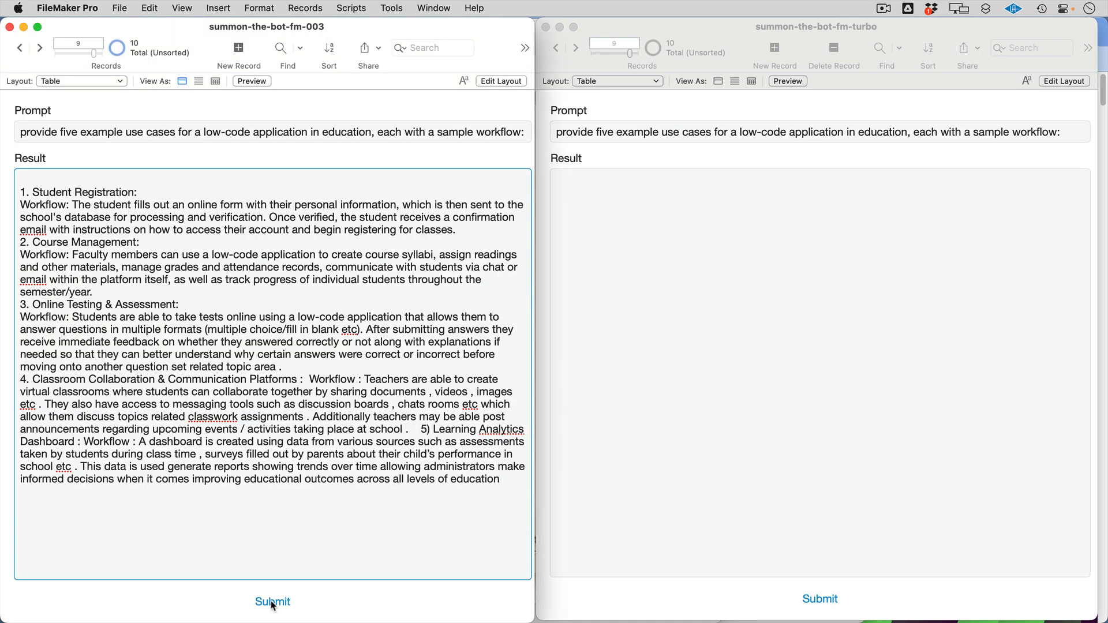
double_click(79, 192)
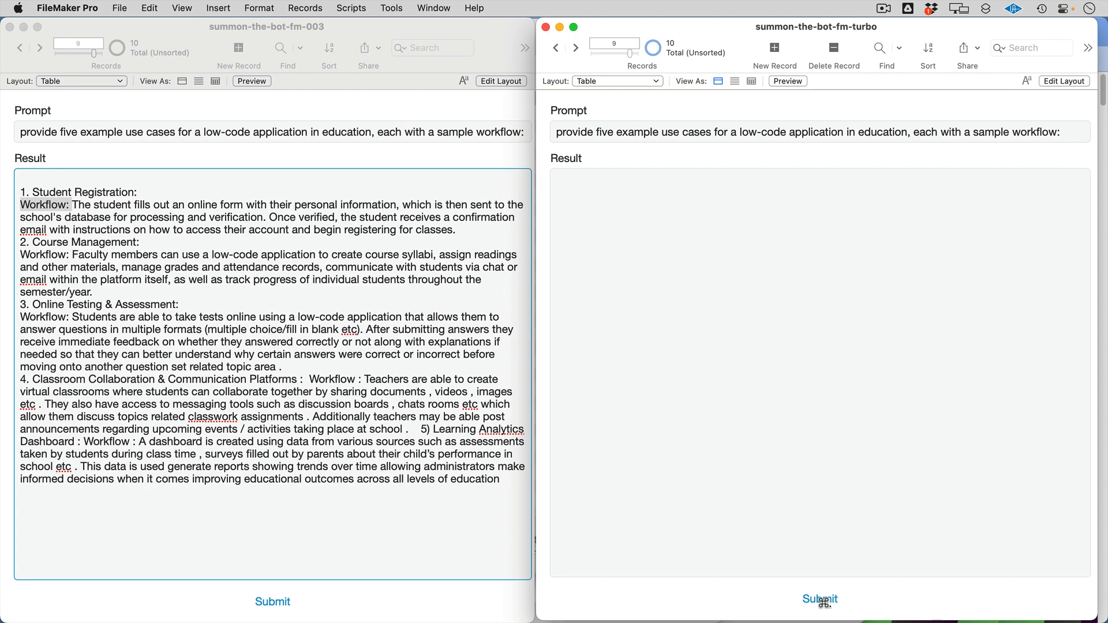
Step: Generate turbo's use cases, highlight the first workflow sentence, and advance to the meaning-of-life record
click(818, 602)
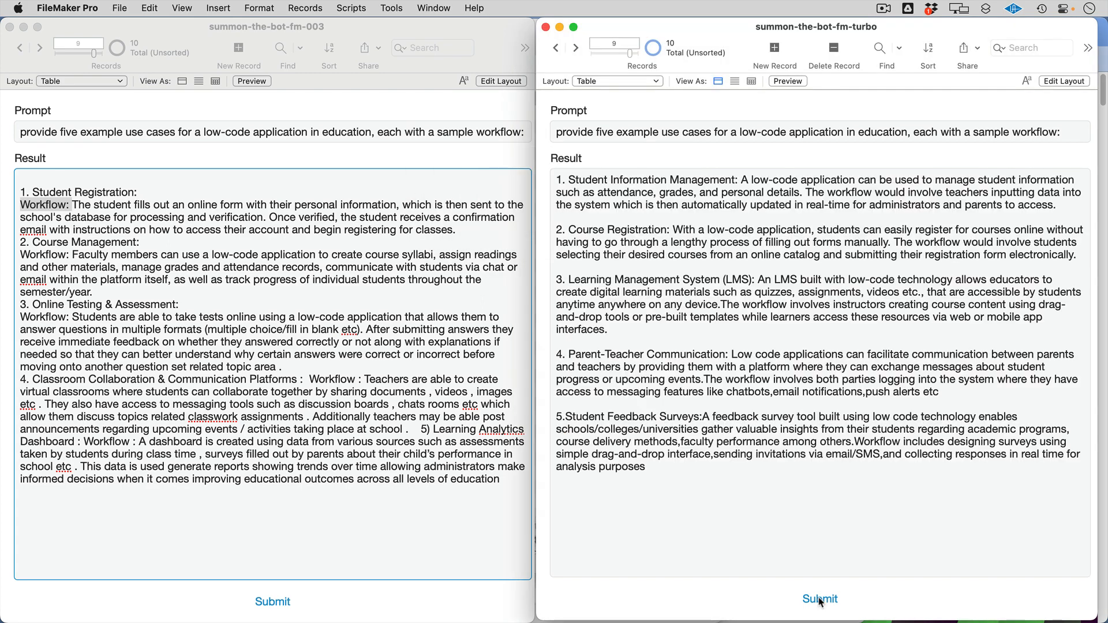
click(812, 193)
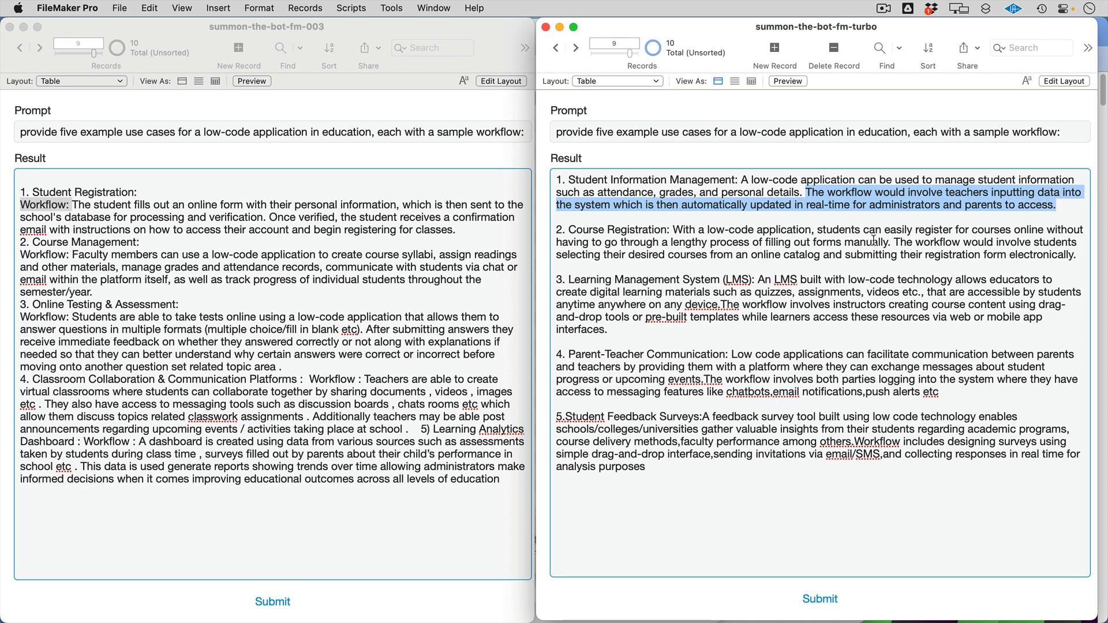
click(705, 340)
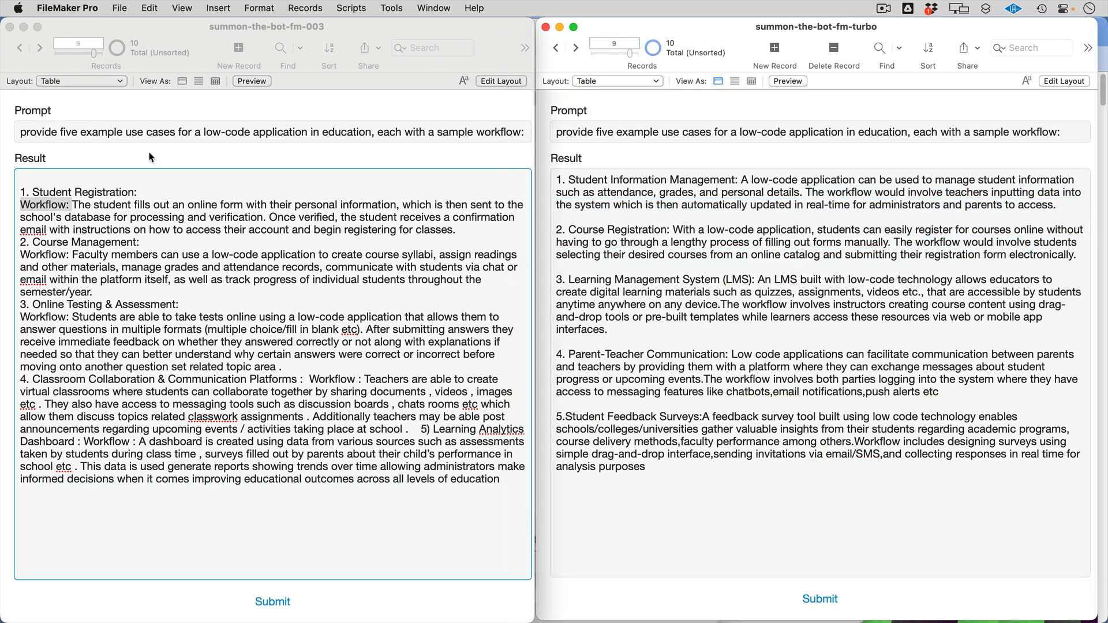
click(40, 48)
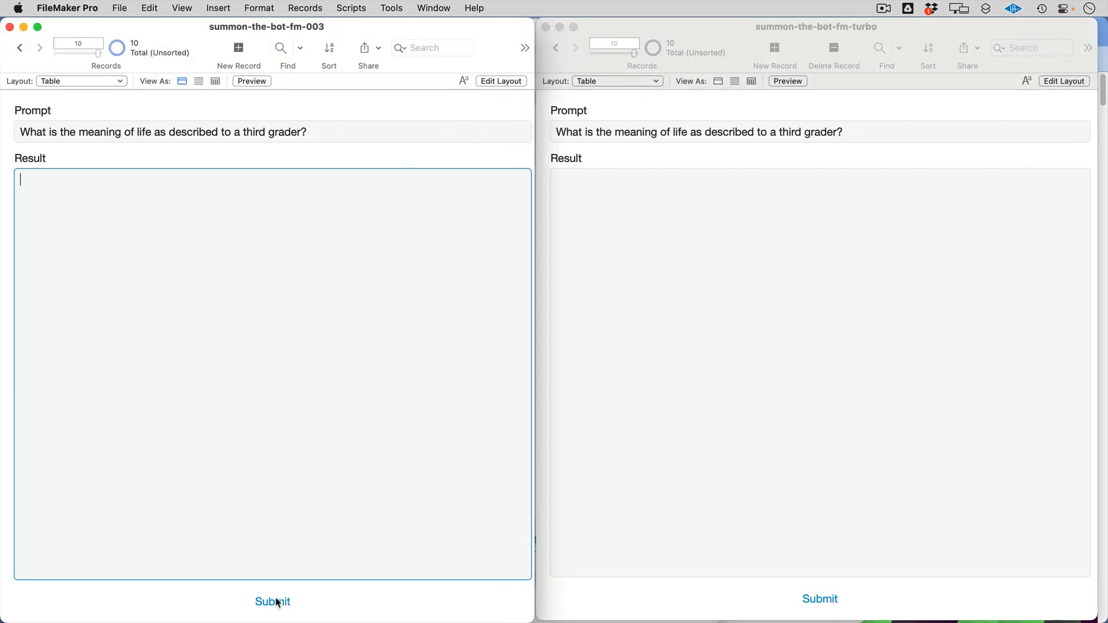
Step: Generate davinci-003 and turbo answers explaining the meaning of life to a third grader
click(272, 601)
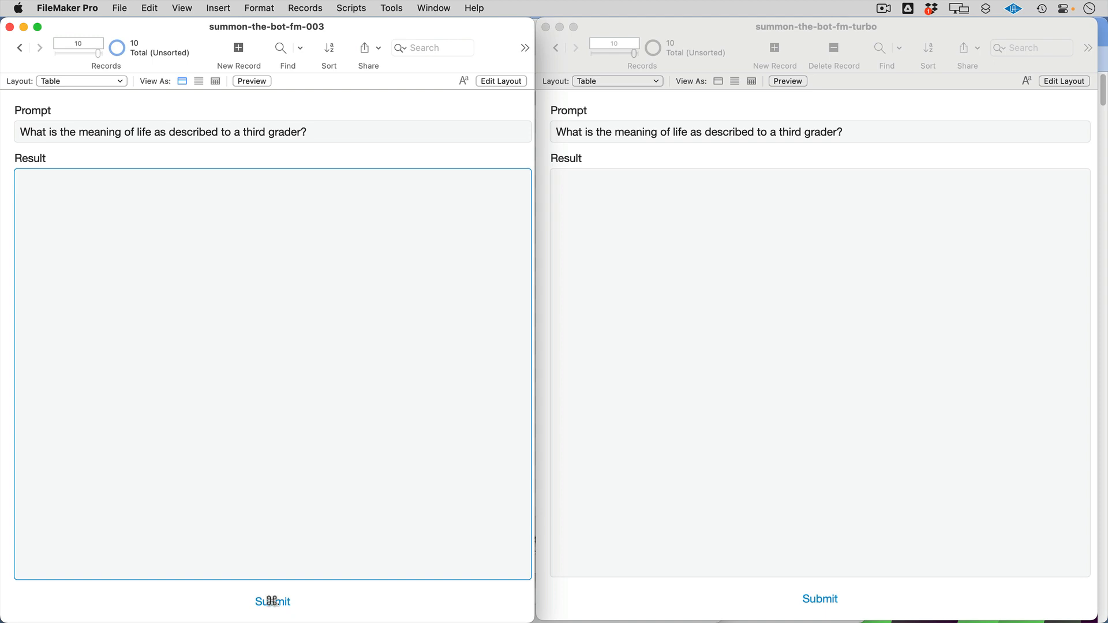
click(272, 602)
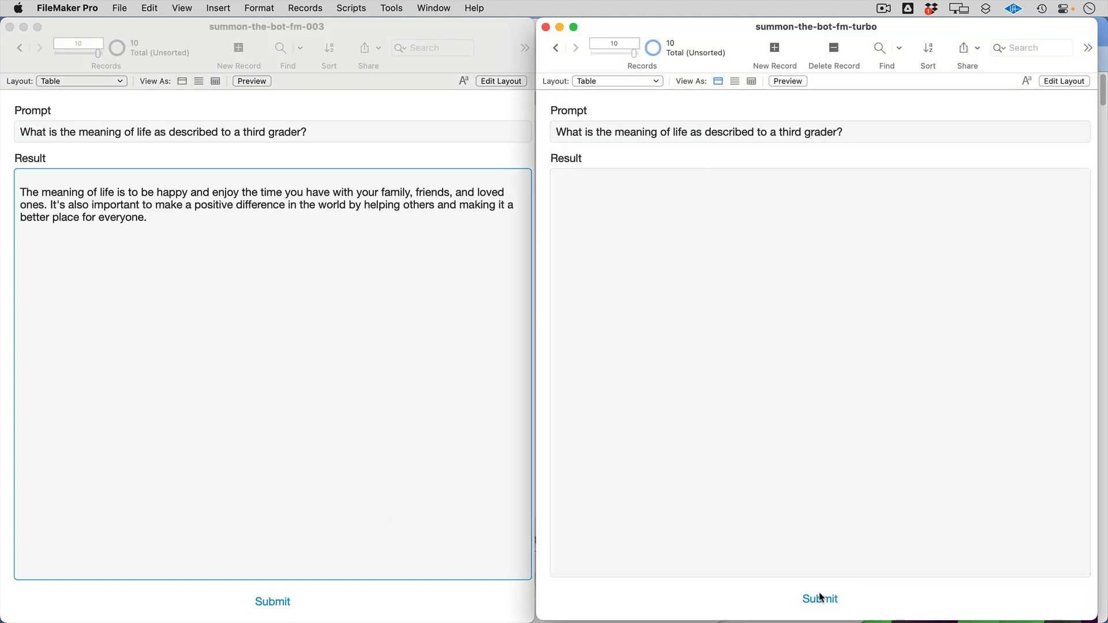
click(819, 599)
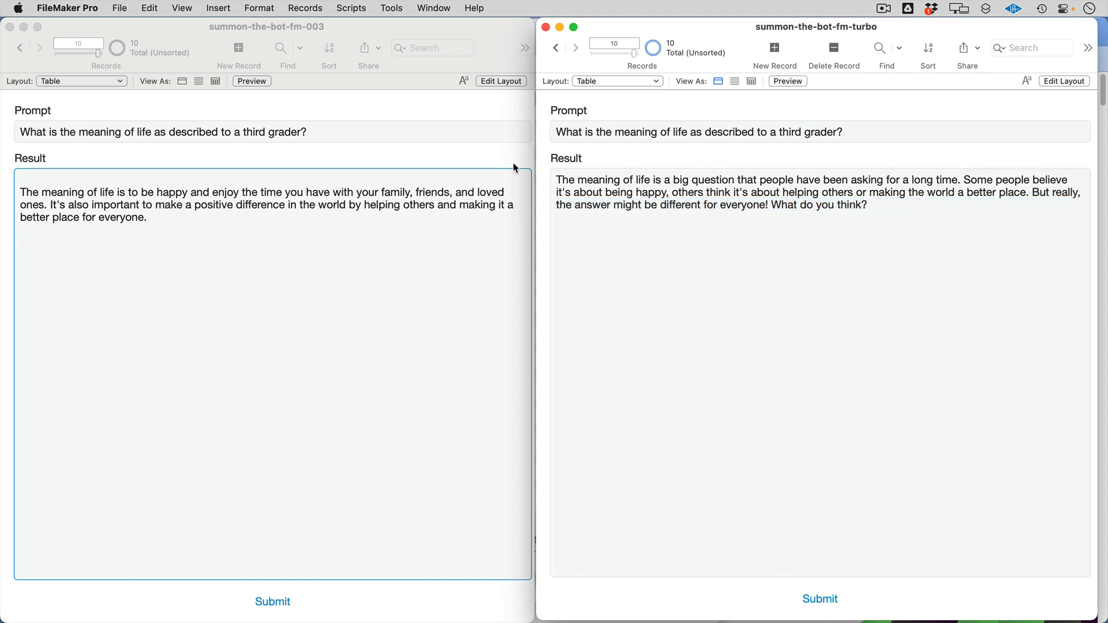
click(336, 421)
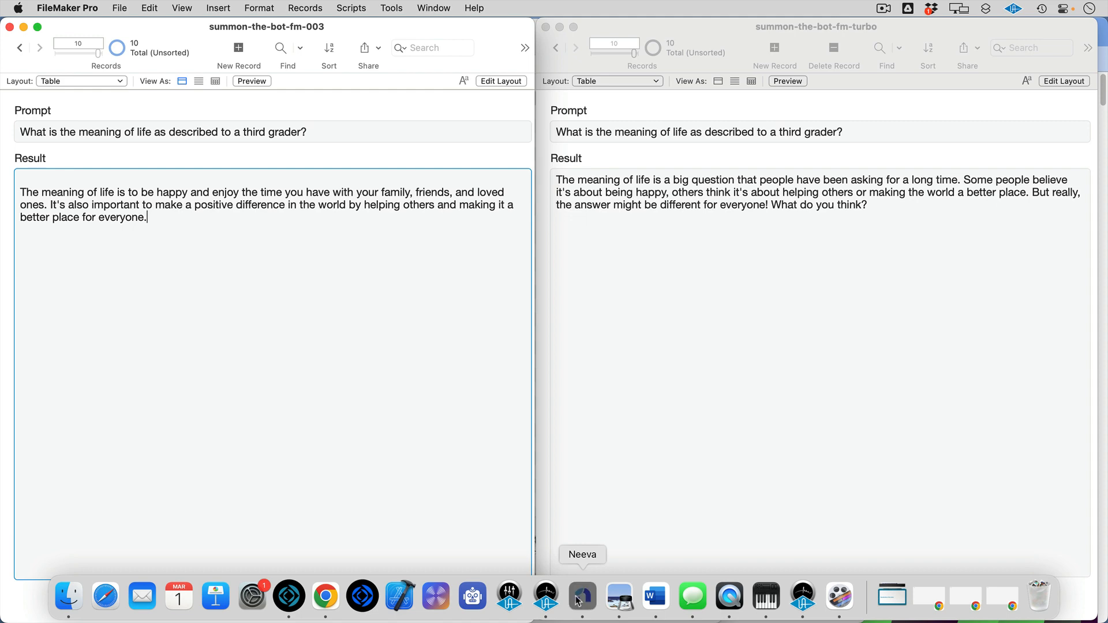
Step: Switch to Neeva and scroll up to the ChatGPT and Whisper APIs announcement headline
click(581, 597)
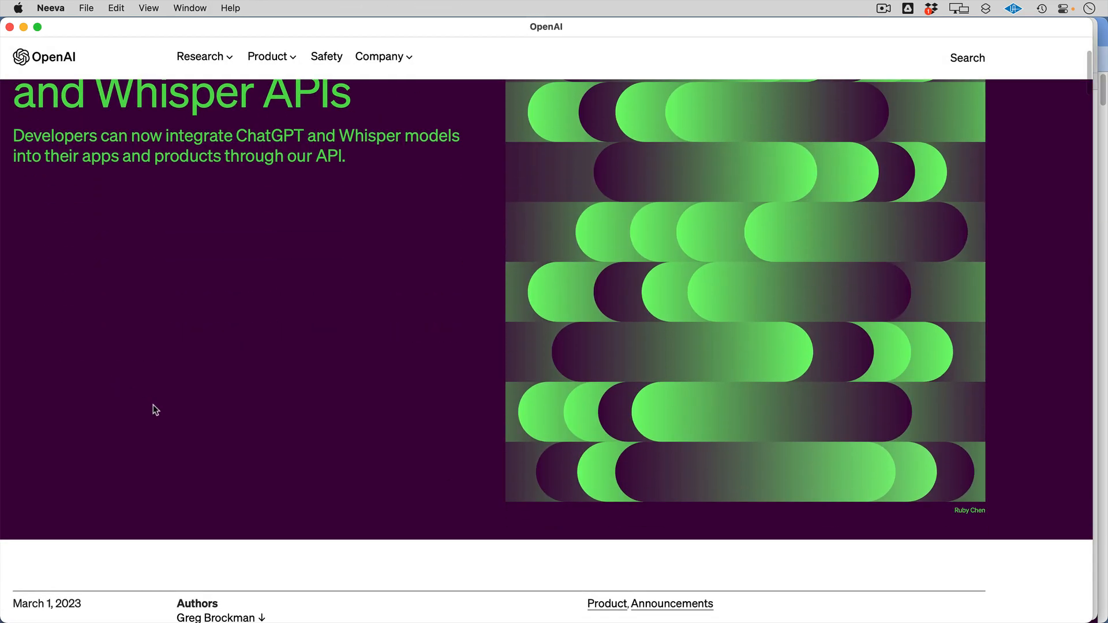
scroll(up, 3)
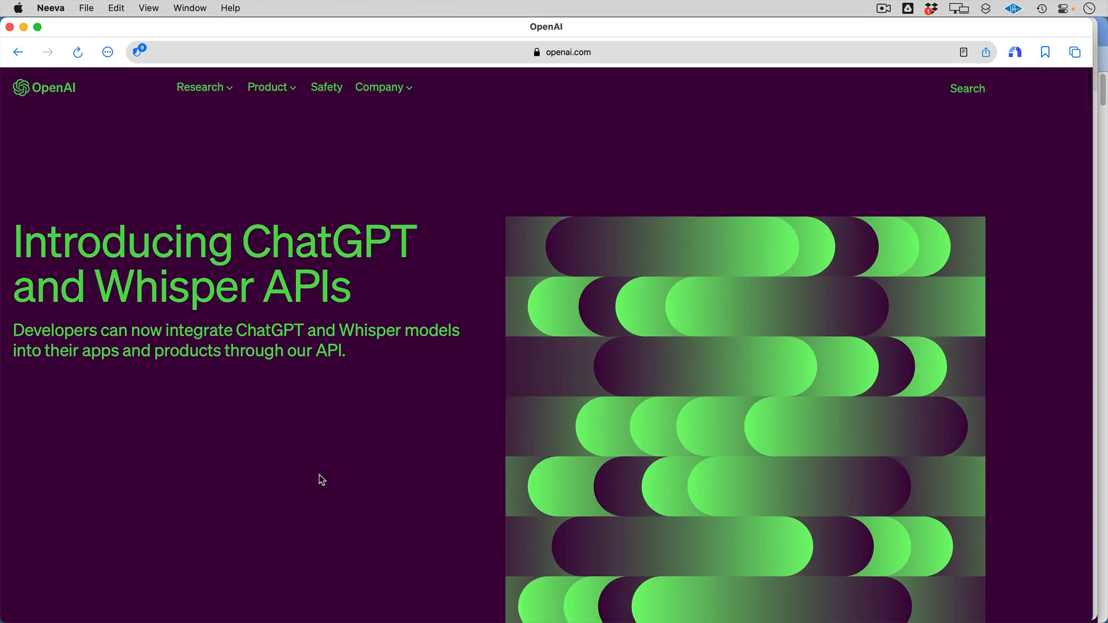